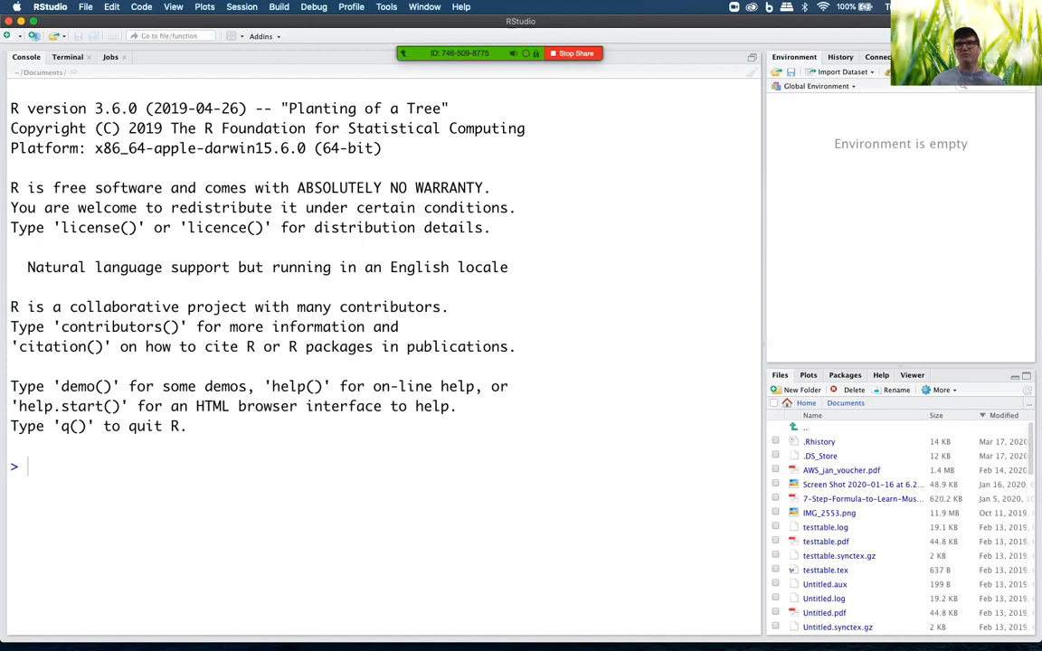
# Open the top-right project dropdown to list recent projects, including COVID19.
pyautogui.click(860, 484)
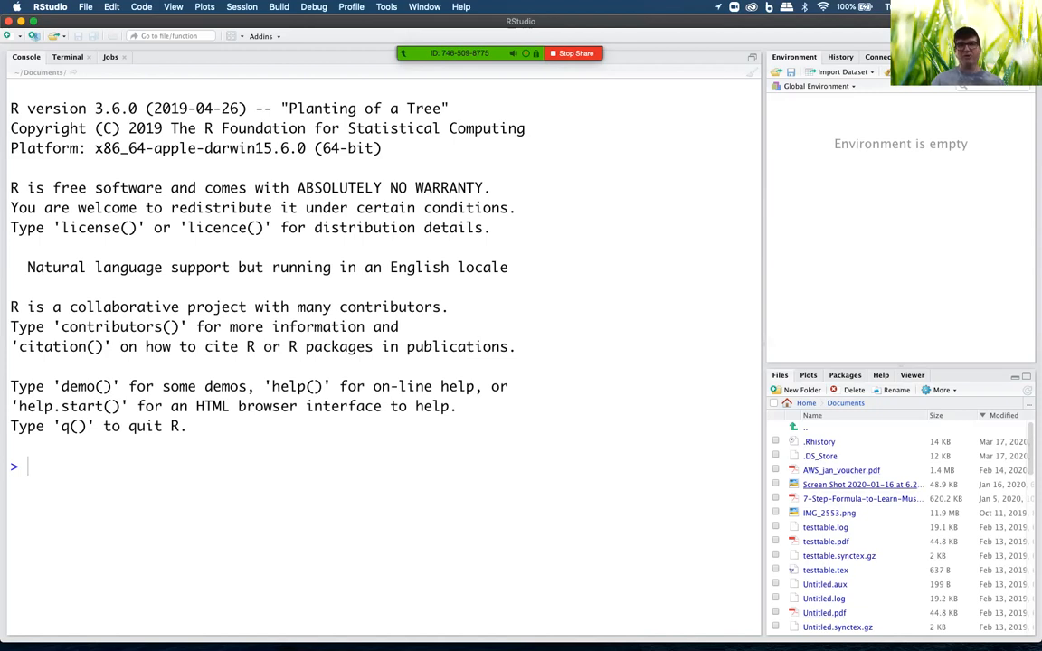
pyautogui.moveTo(829, 513)
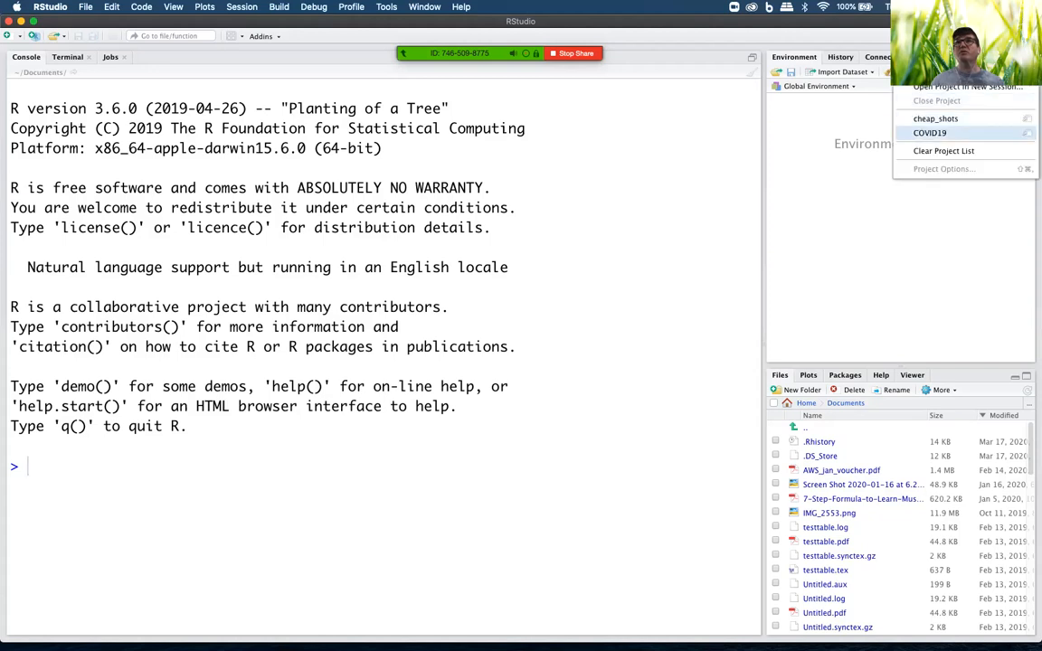
# Open the COVID19 project and browse its data folder, then back to the project root.
pyautogui.click(930, 133)
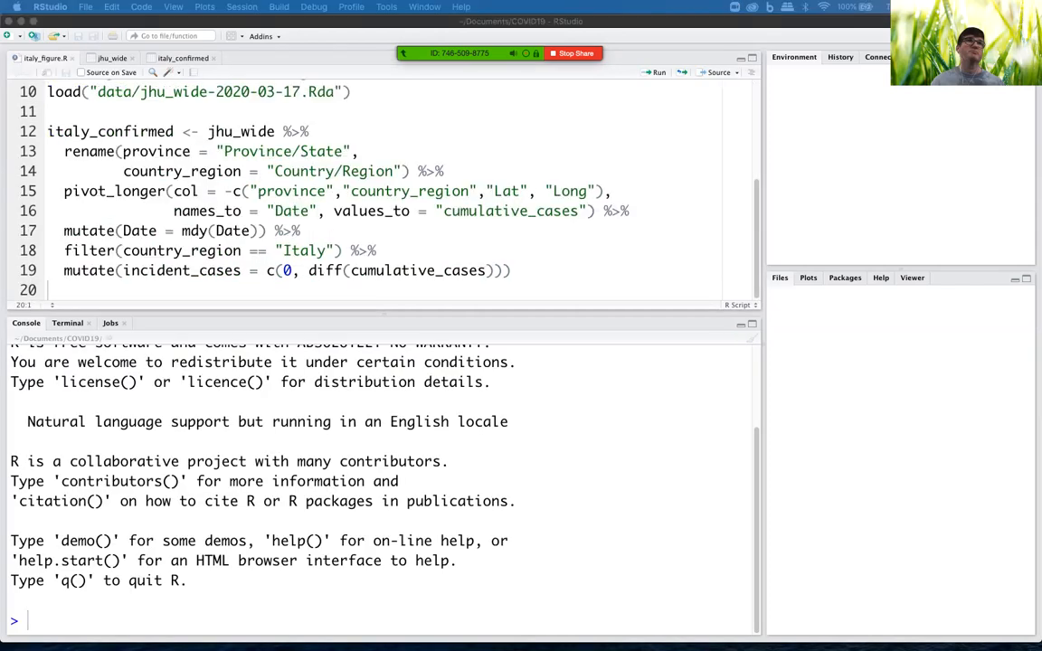
pyautogui.click(793, 56)
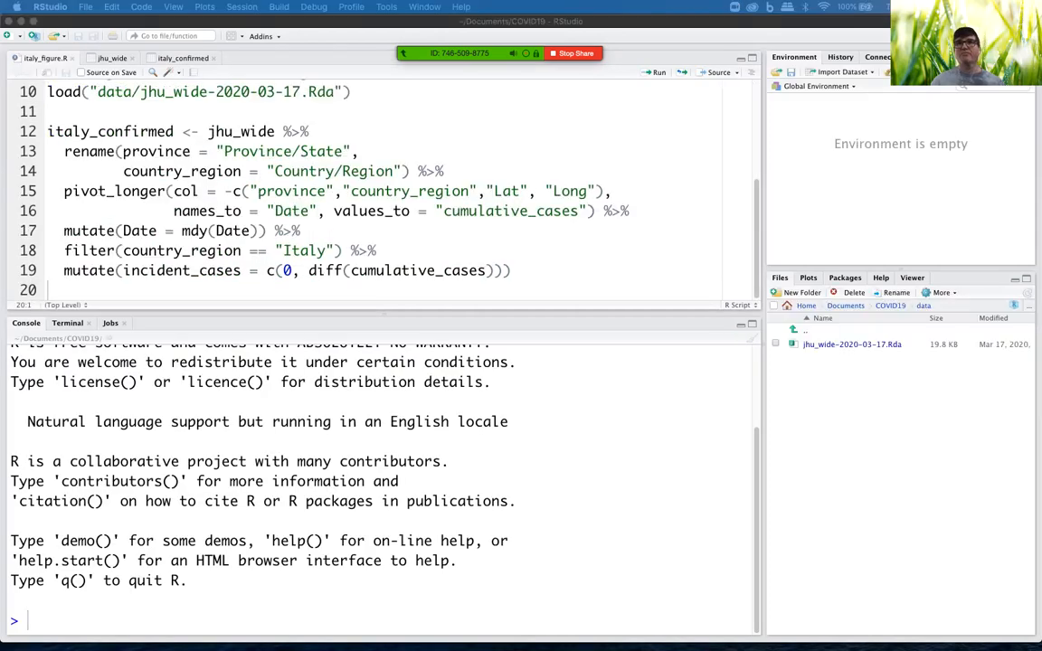
pyautogui.click(804, 330)
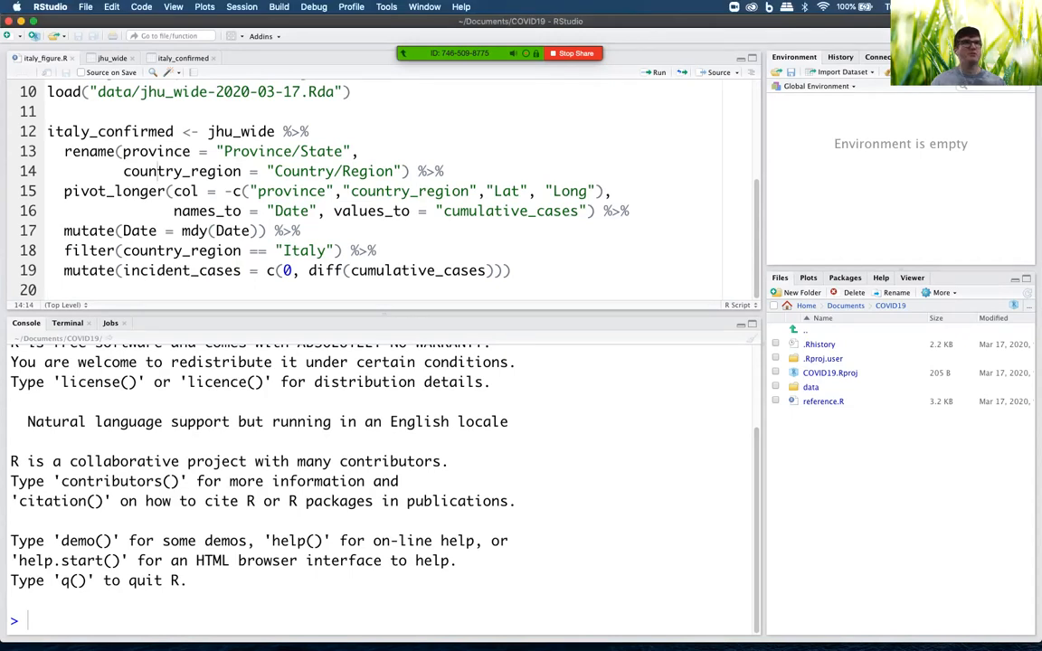
pyautogui.scroll(3)
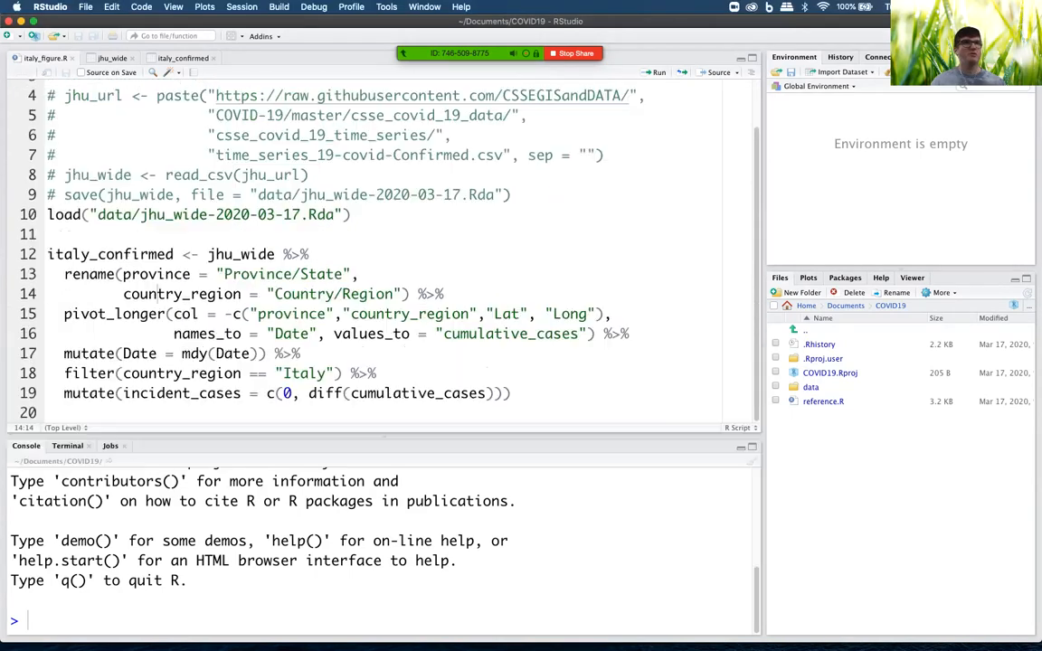
pyautogui.scroll(3)
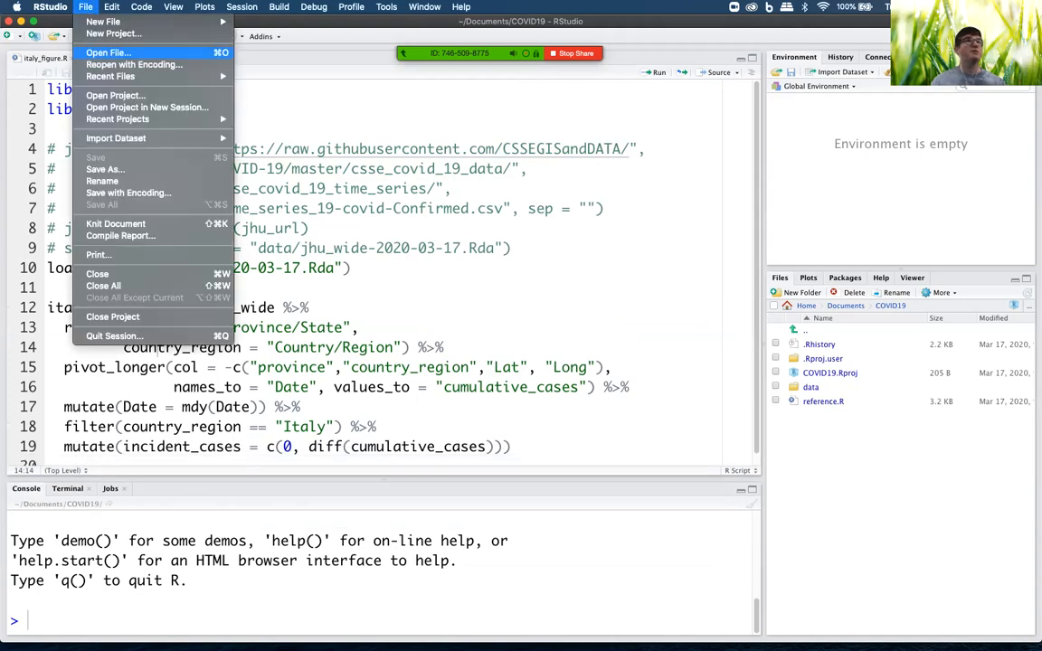
# Save the script via Save As as italy_figure.R in the COVID19 folder.
pyautogui.click(107, 52)
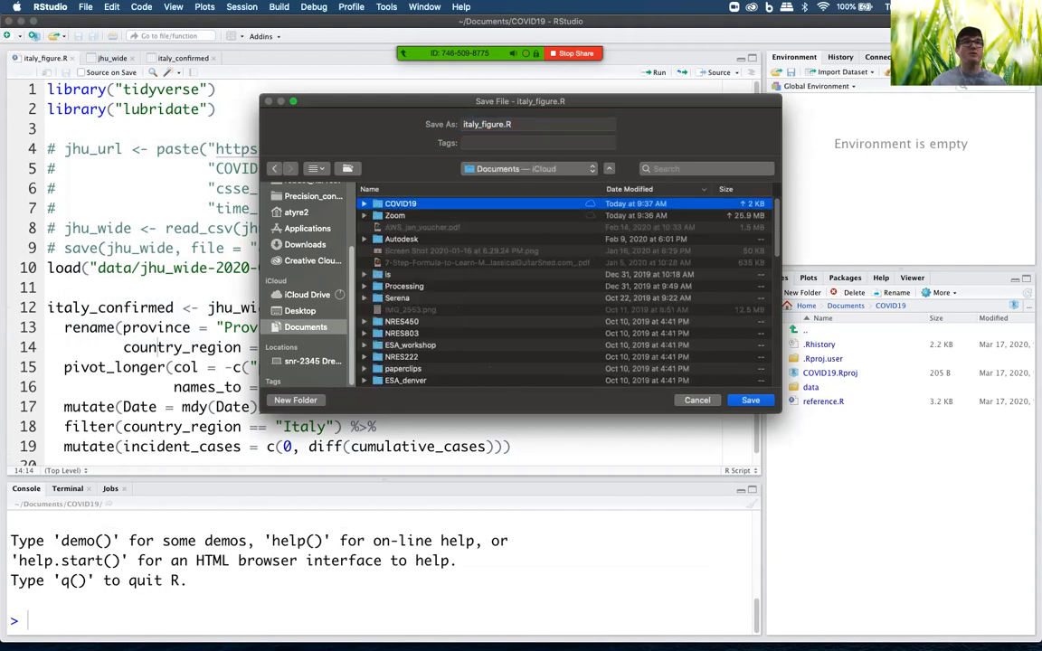
pyautogui.click(750, 400)
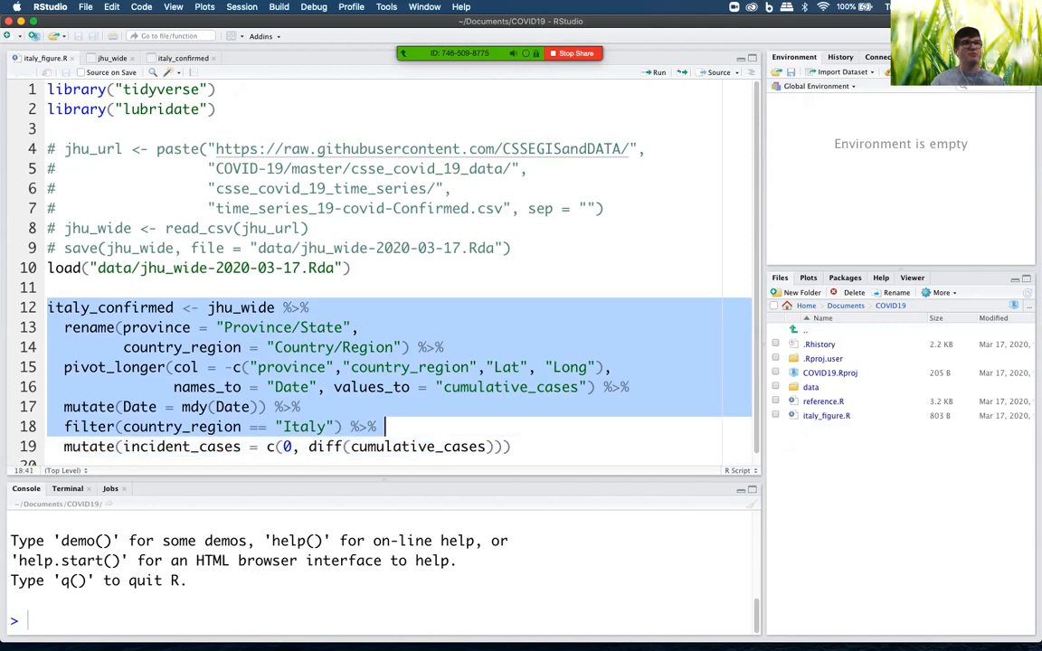
# Scroll through the italy_figure.R script to reach the italy_confirmed pipeline code.
pyautogui.scroll(3)
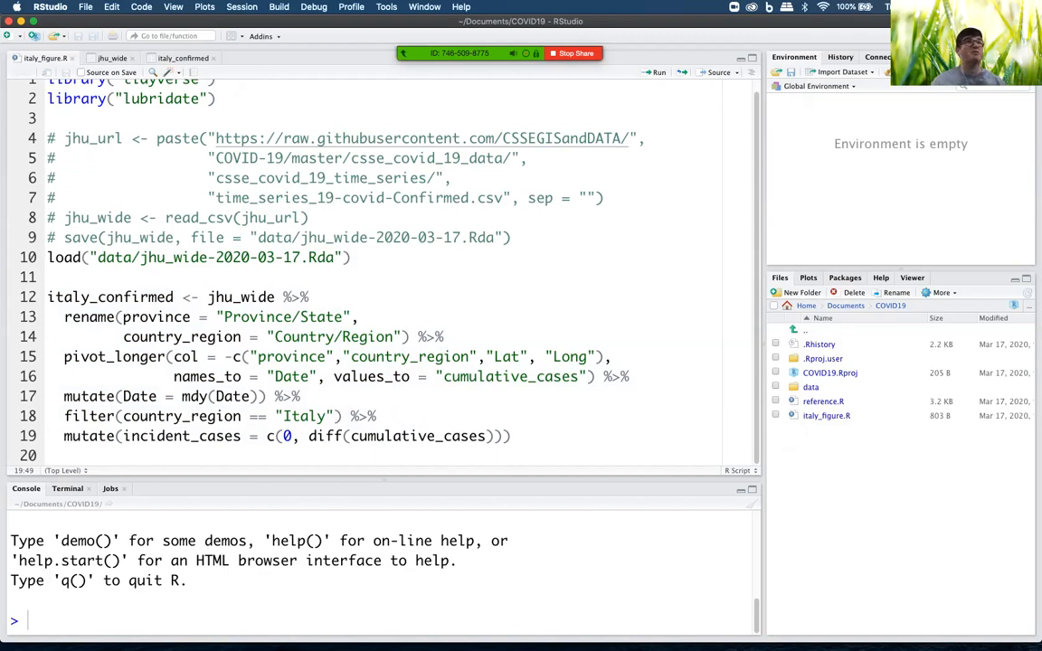
pyautogui.scroll(-3)
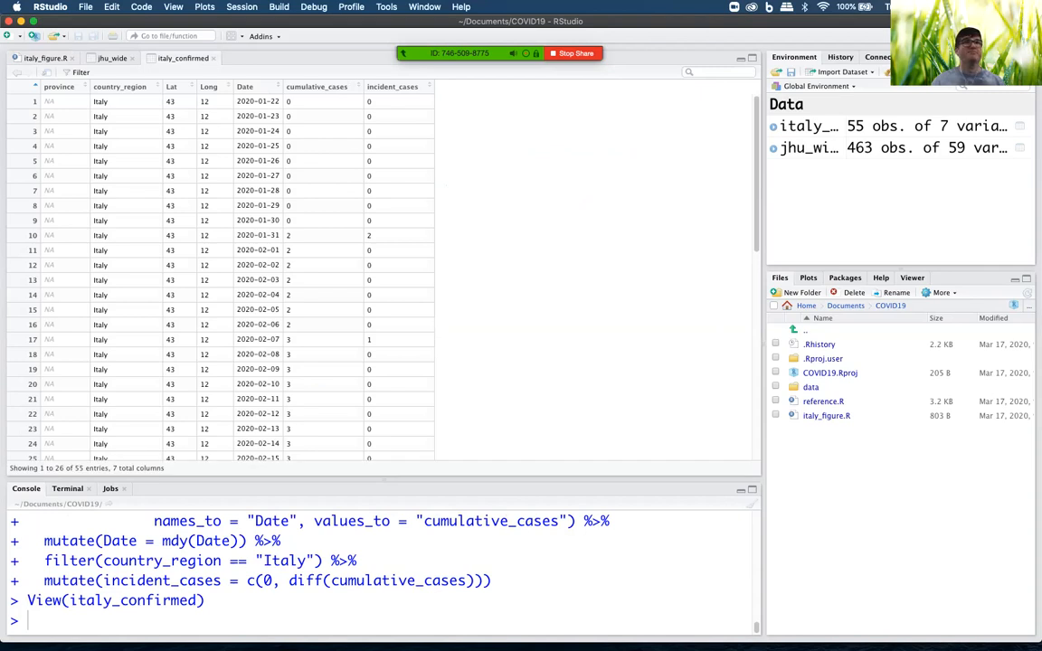
# Scroll the italy_confirmed viewer rows, then return to the italy_figure.R script.
pyautogui.scroll(-3)
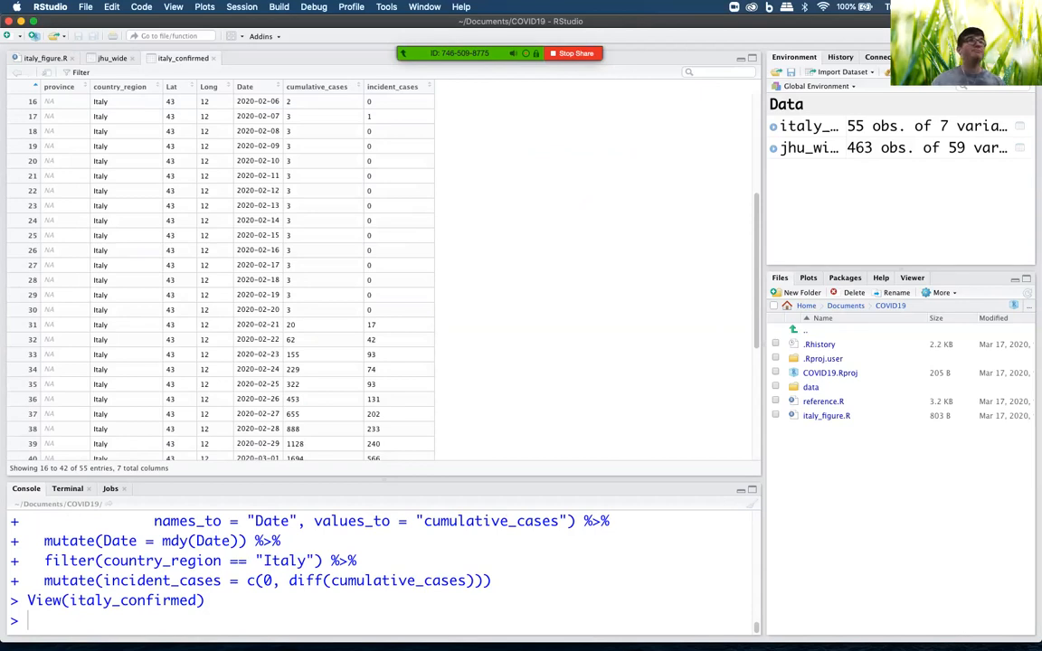
pyautogui.click(46, 58)
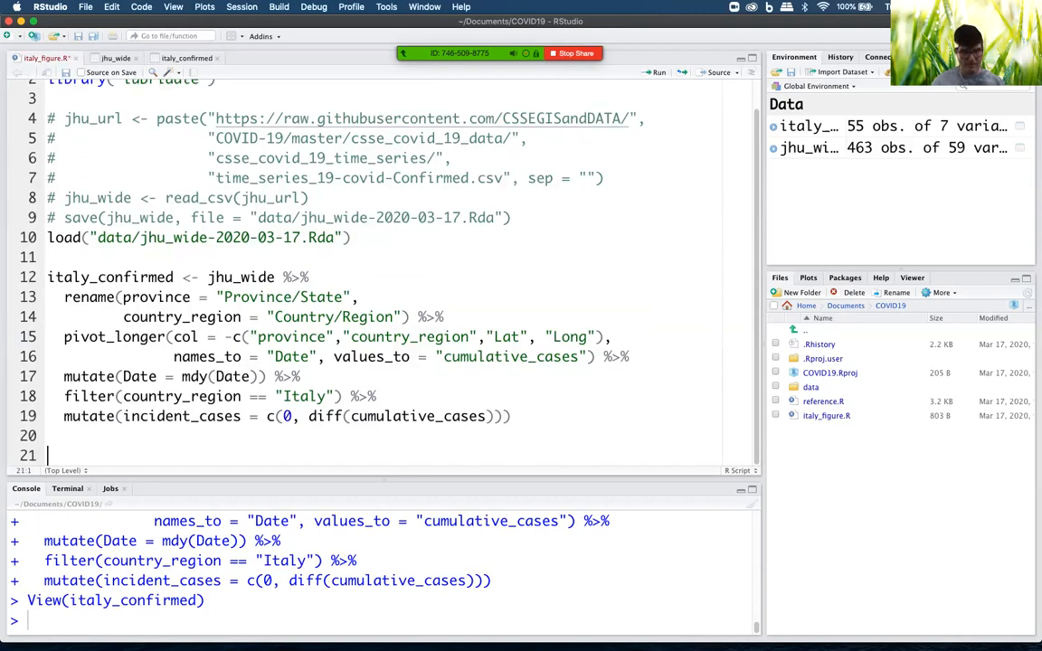
# Write ggplot(data = italy_confirmed, mapping = aes(x = Date, y = cumulative_cases)) on line 21.
pyautogui.write('ggplot(')
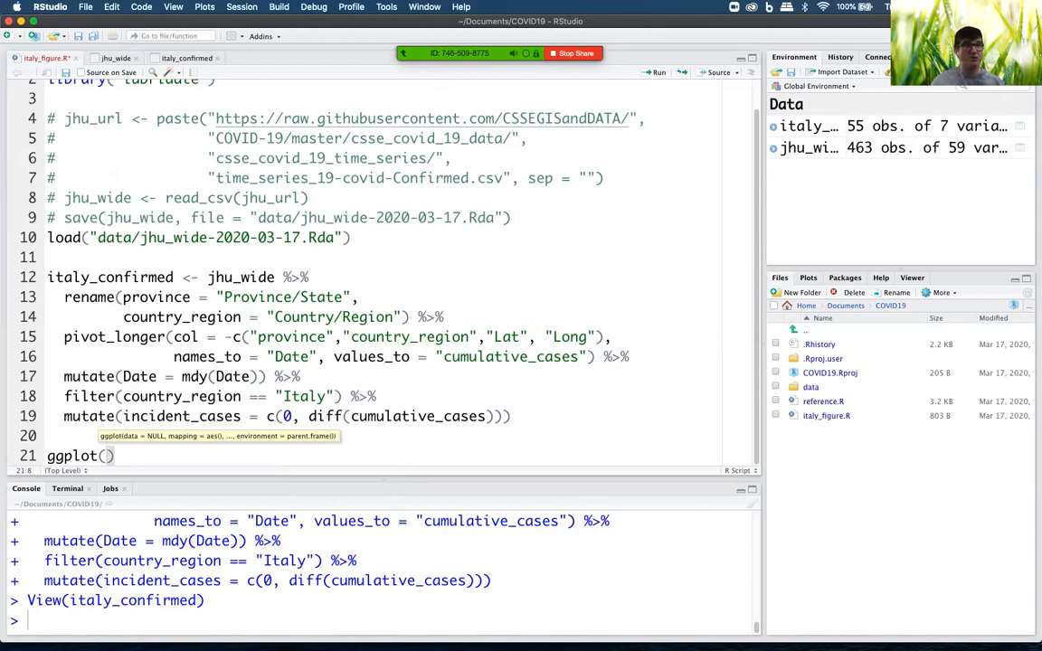
pyautogui.write('data')
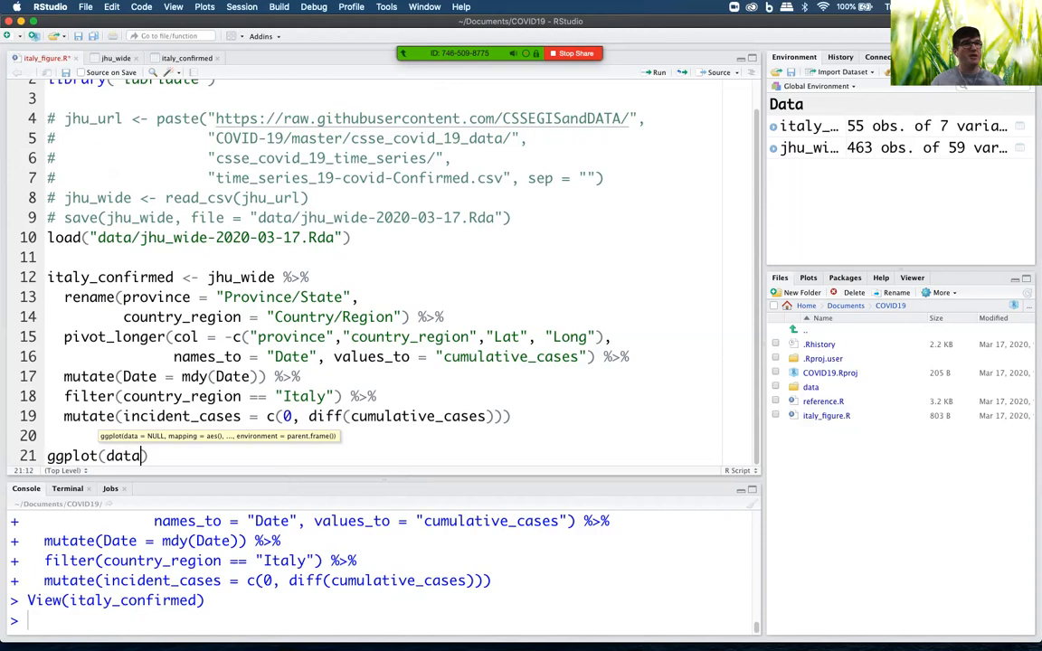
pyautogui.write('=')
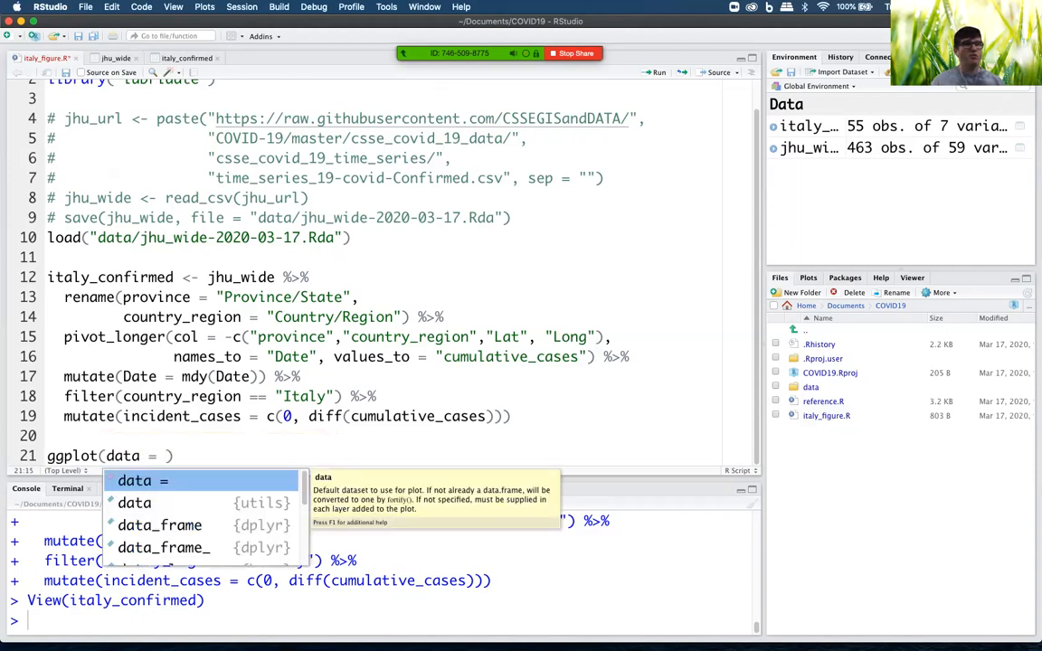
pyautogui.write('italy_confirmed,')
pyautogui.write('mapping )')
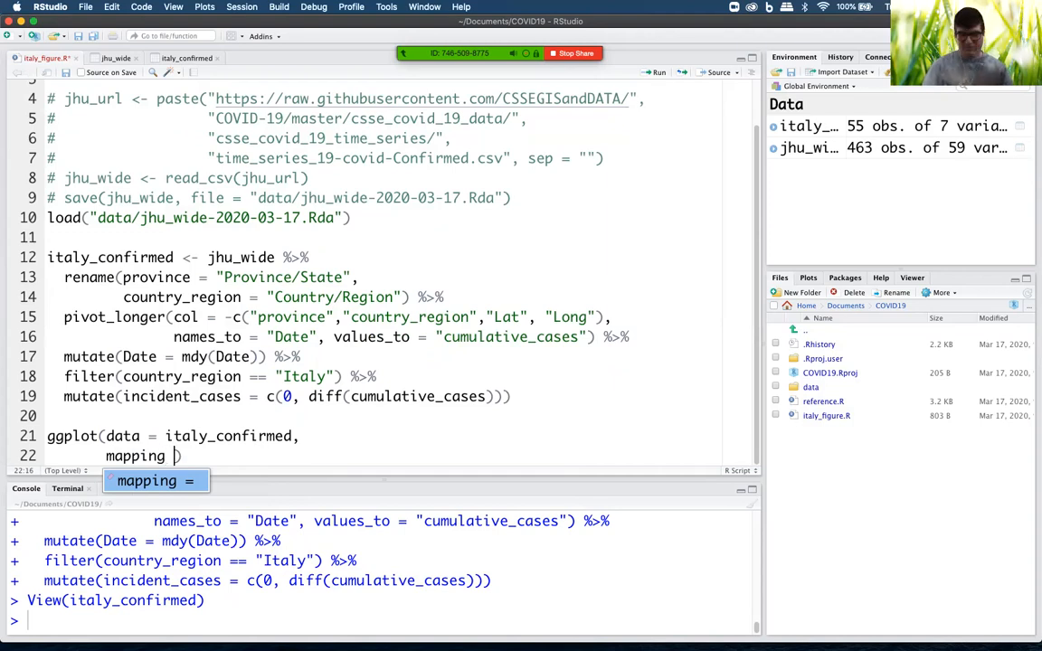
pyautogui.write('aes(')
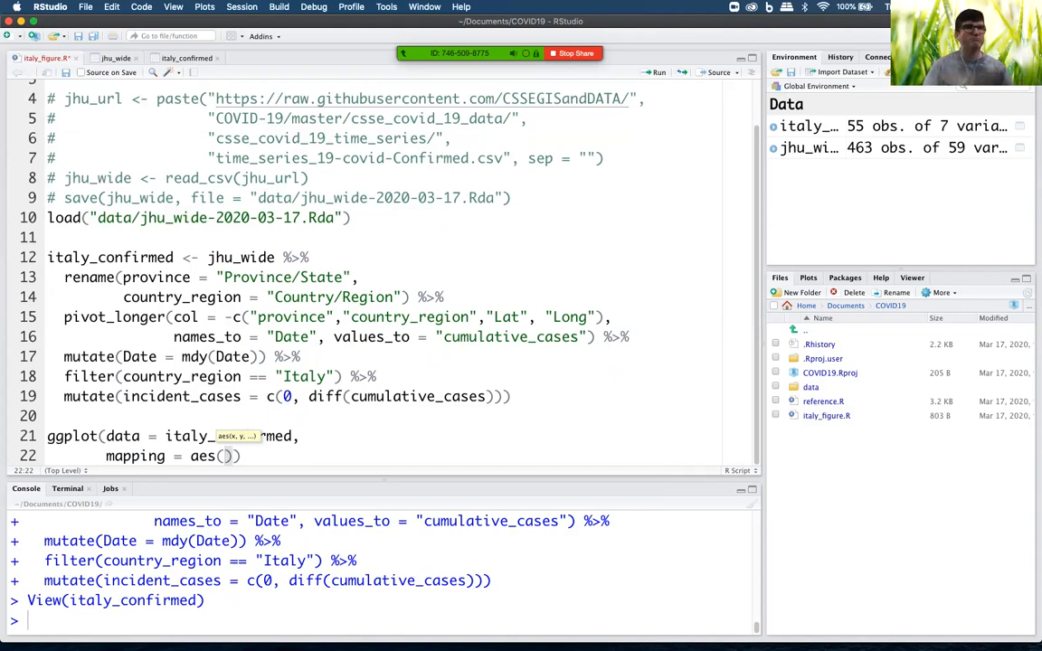
pyautogui.write('x')
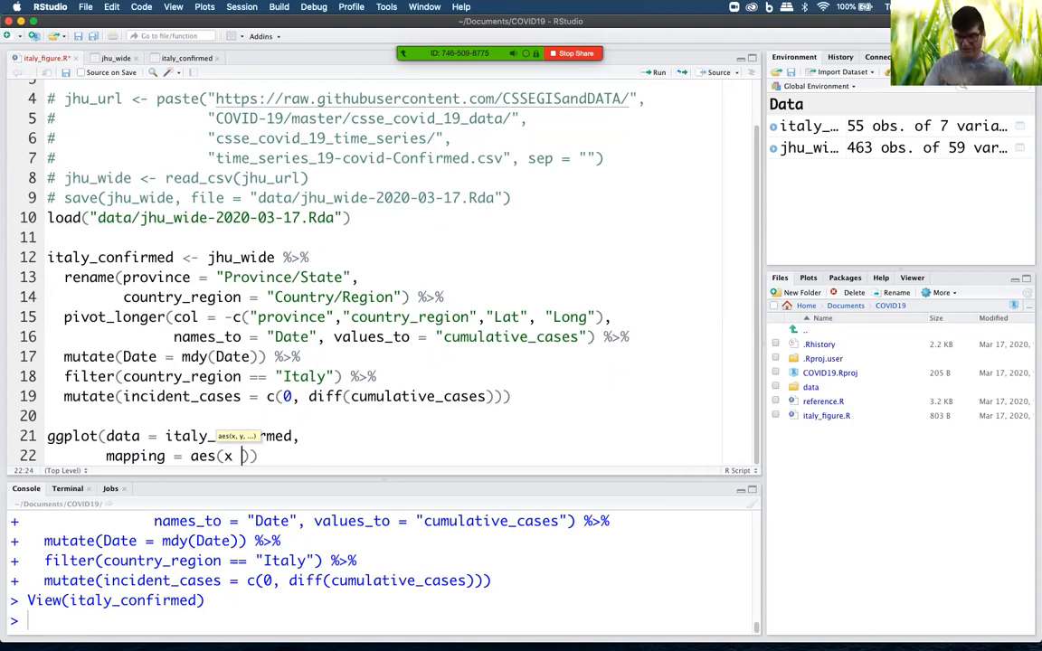
pyautogui.write('=')
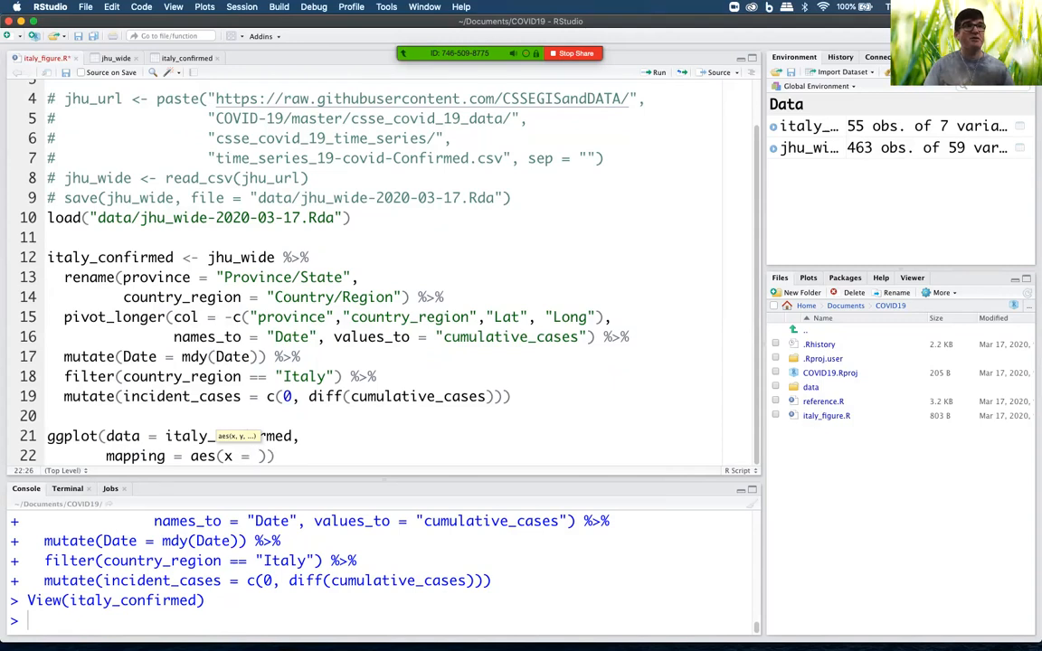
pyautogui.write('Date, y =')
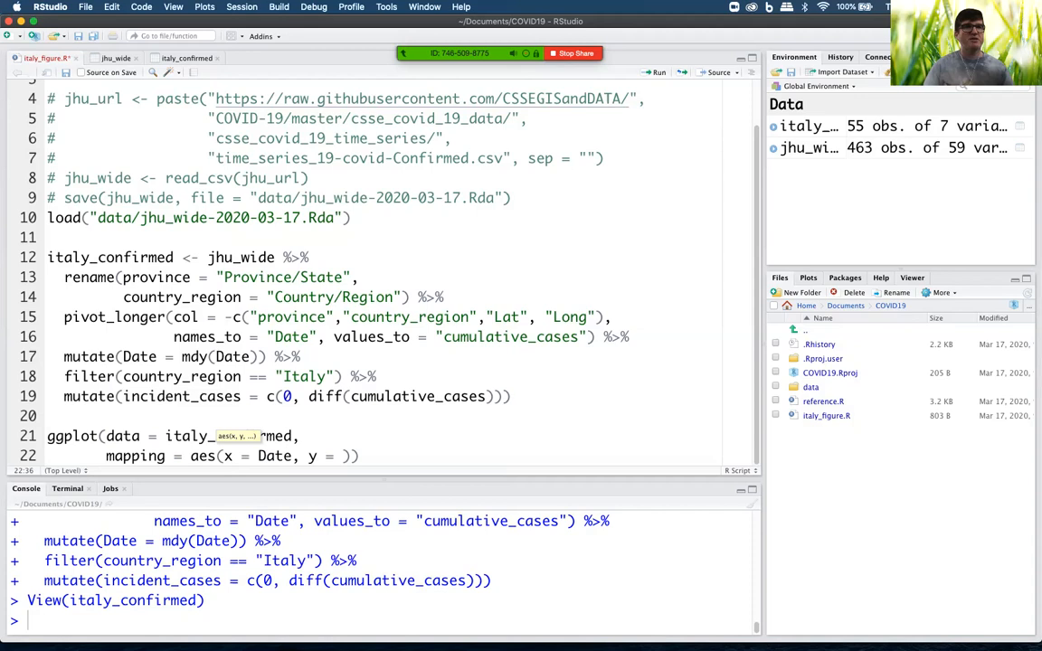
pyautogui.write('cumulative')
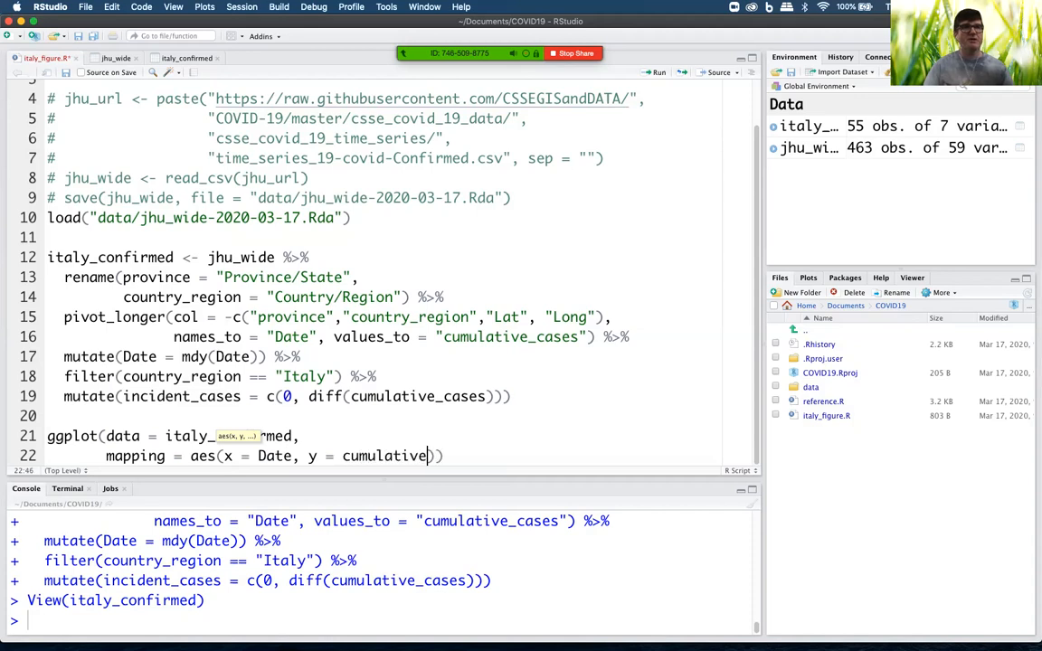
pyautogui.write('_cases')
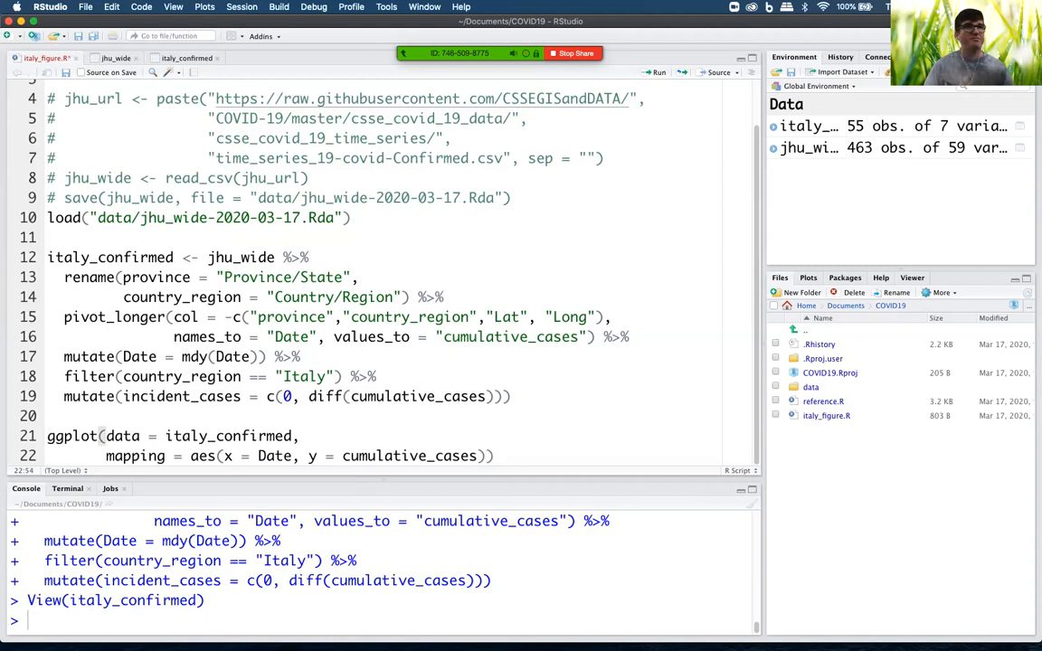
# Append ' +' to the ggplot line and start typing geom_ on the next line.
pyautogui.click(657, 72)
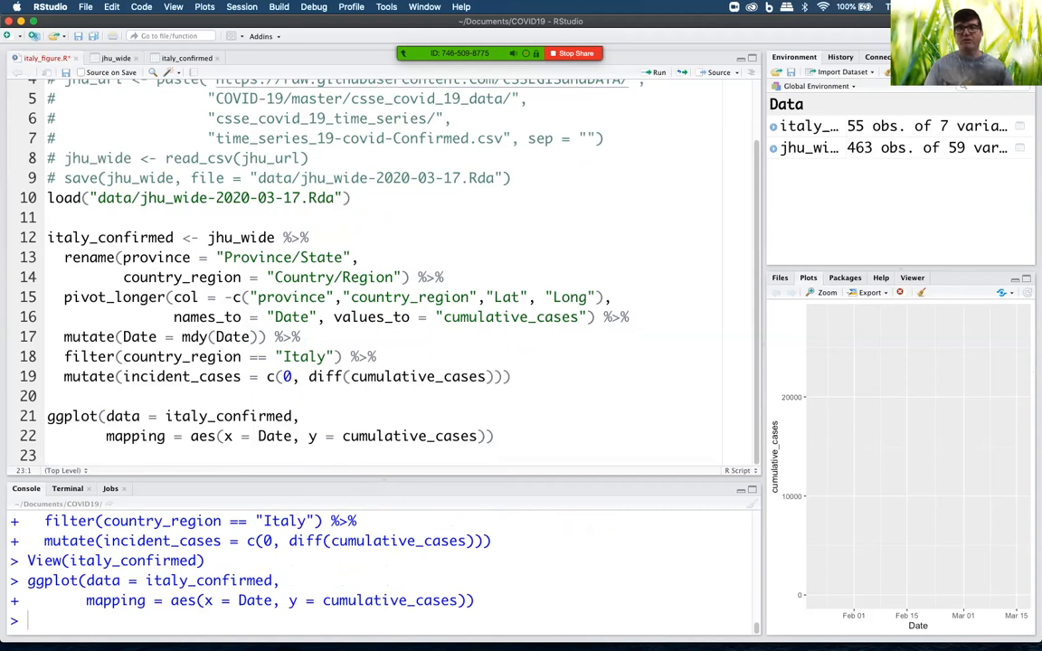
pyautogui.click(494, 436)
pyautogui.write(' +')
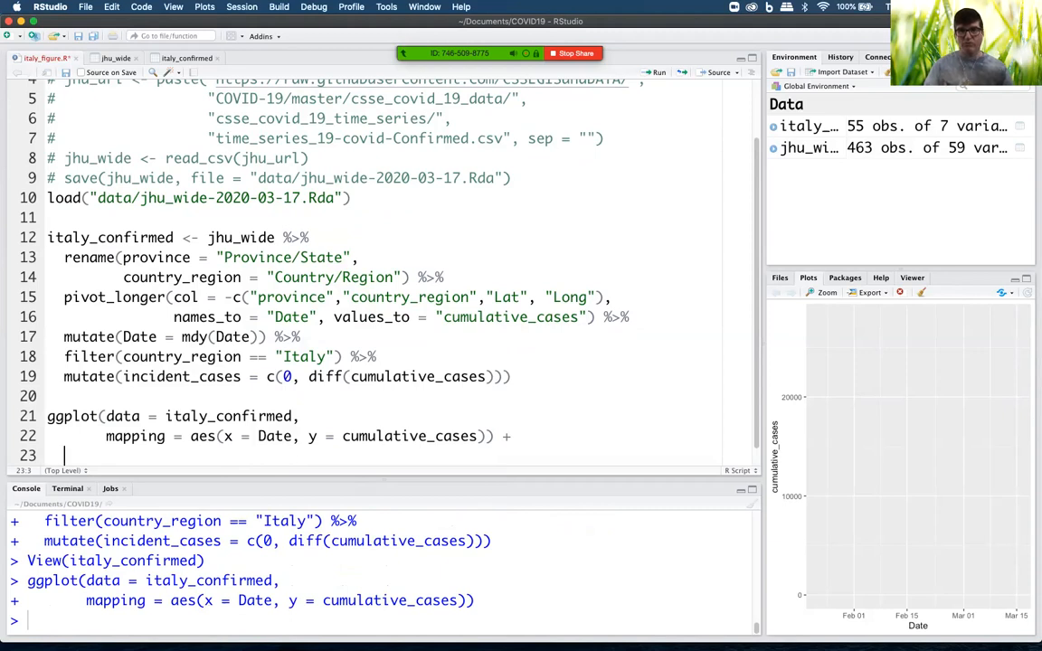
pyautogui.write('geom_')
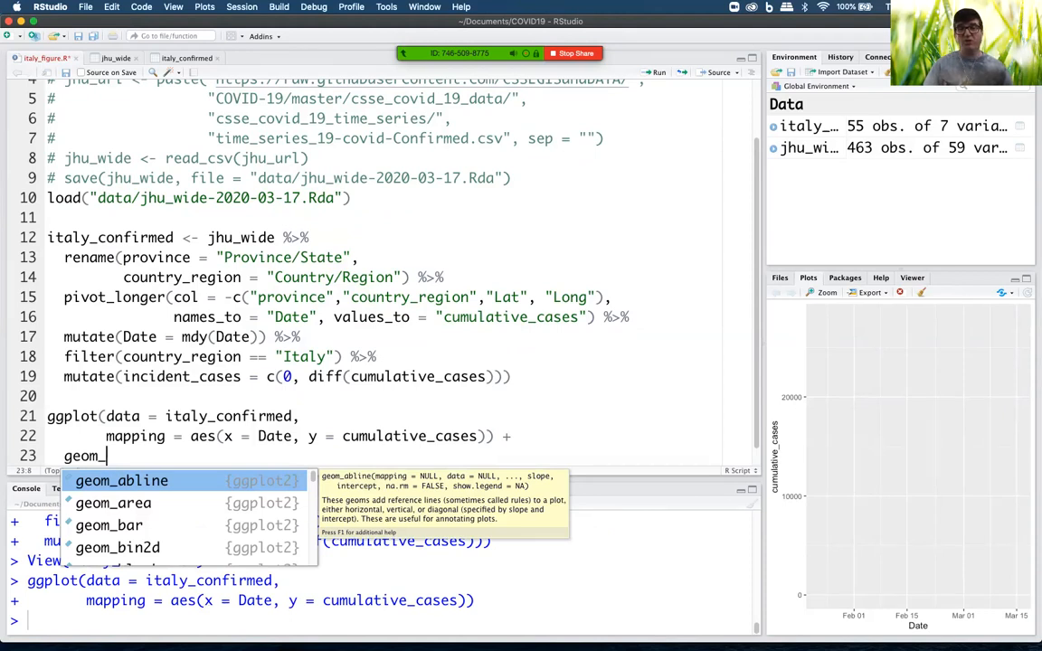
# Complete geom_point(), run the plot code, and place the cursor after it.
pyautogui.write('point(')
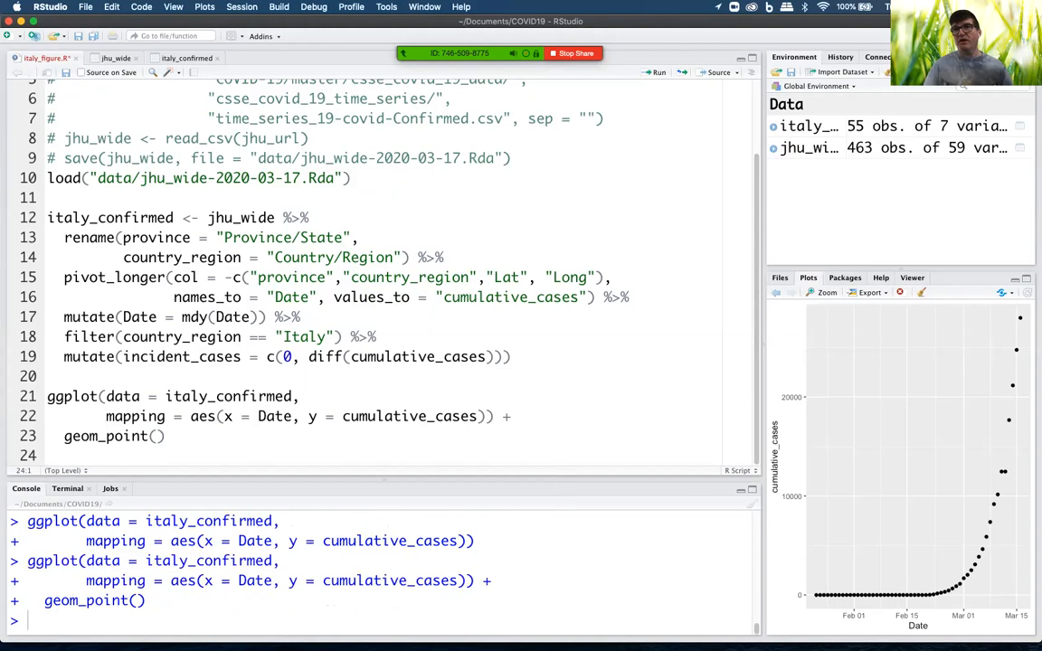
pyautogui.click(47, 455)
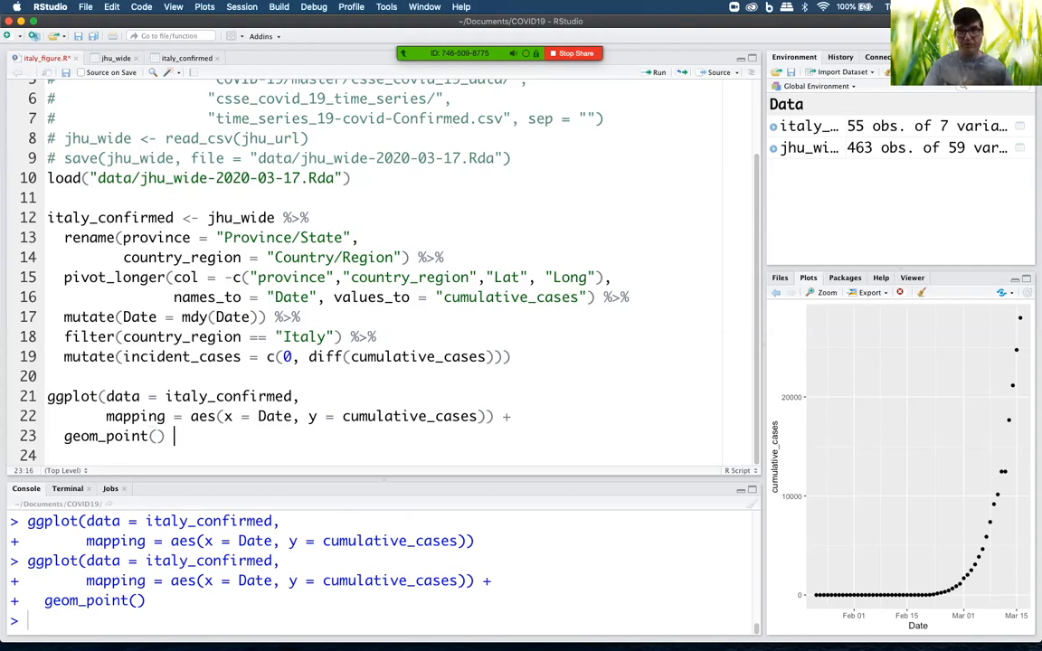
# Add ' + scale_y_log10()' after geom_point() and rerun the plot.
pyautogui.write('+')
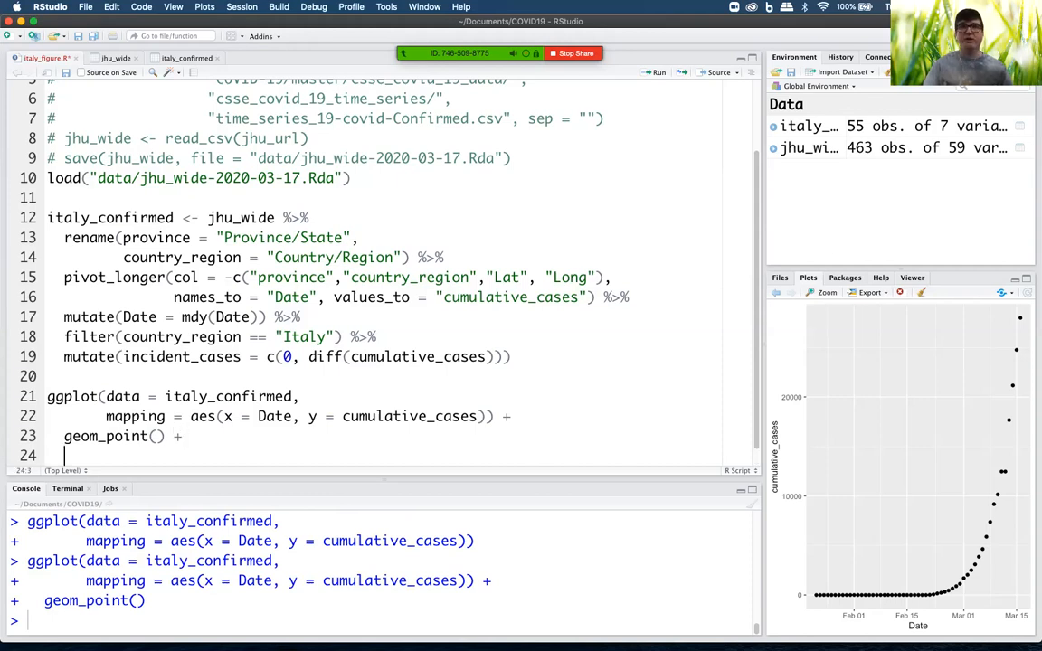
pyautogui.write('scale_1')
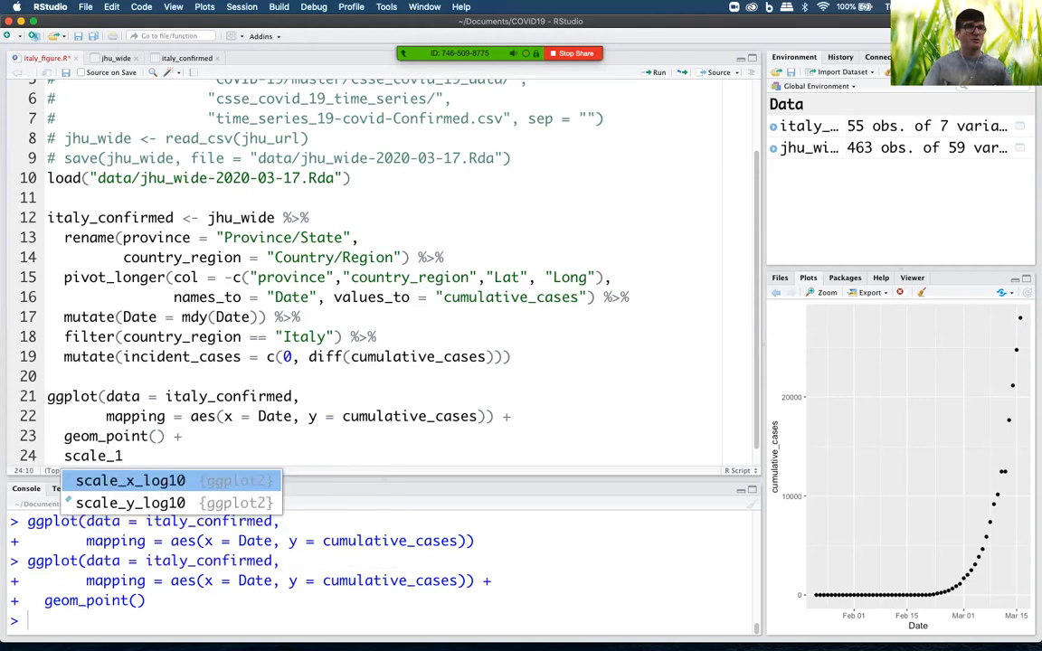
pyautogui.write('y_log10(')
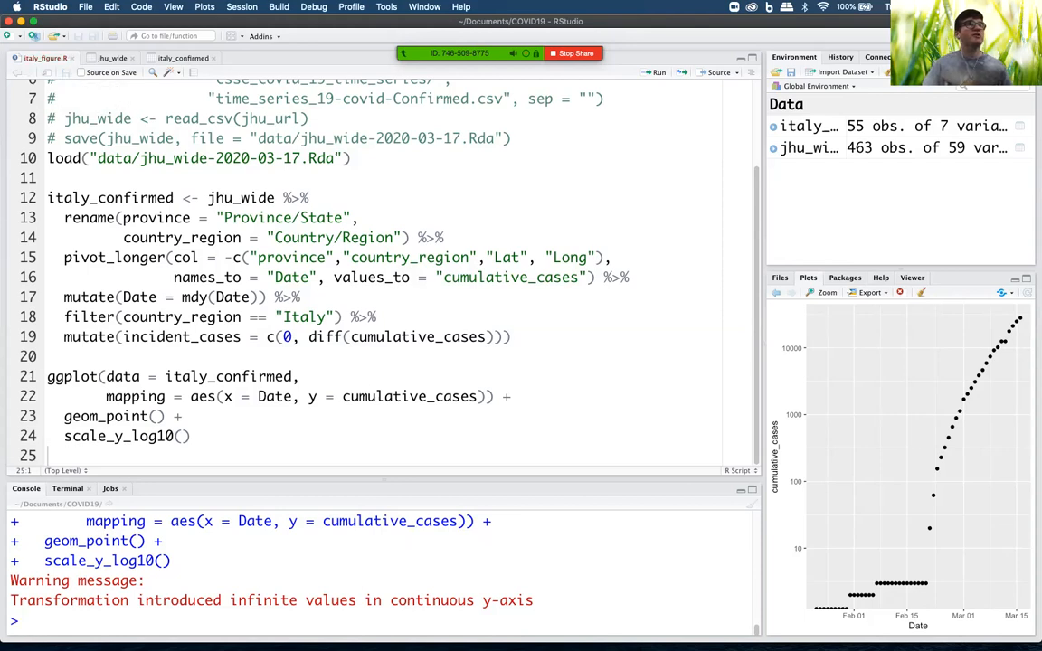
# Scroll the italy_confirmed table, tracing the late-February jump from 3 to 20 cases.
pyautogui.click(149, 416)
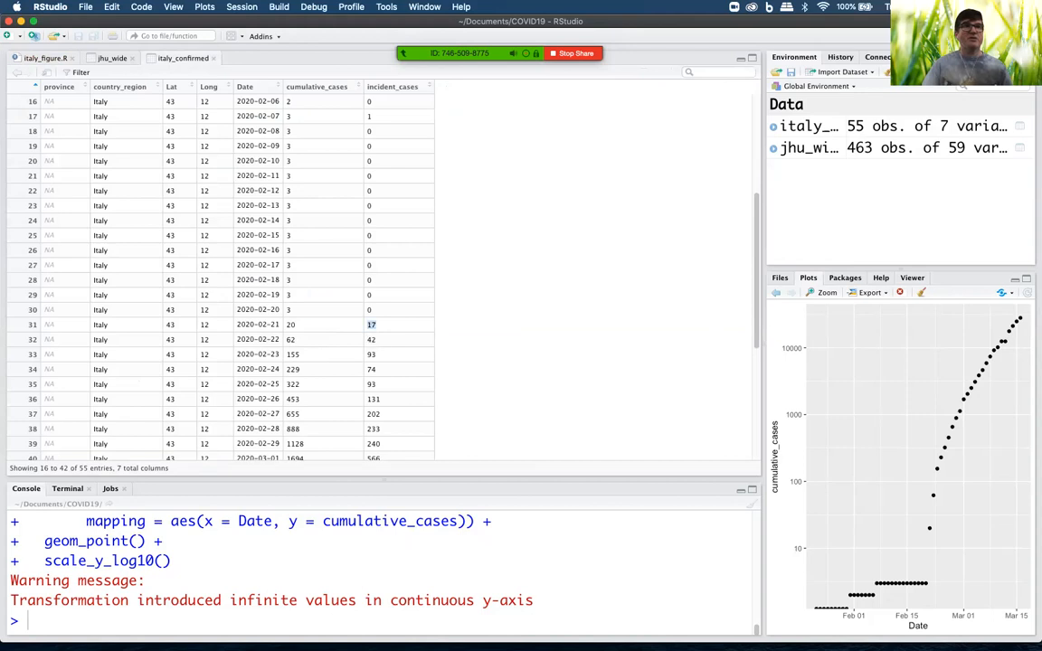
pyautogui.scroll(-3)
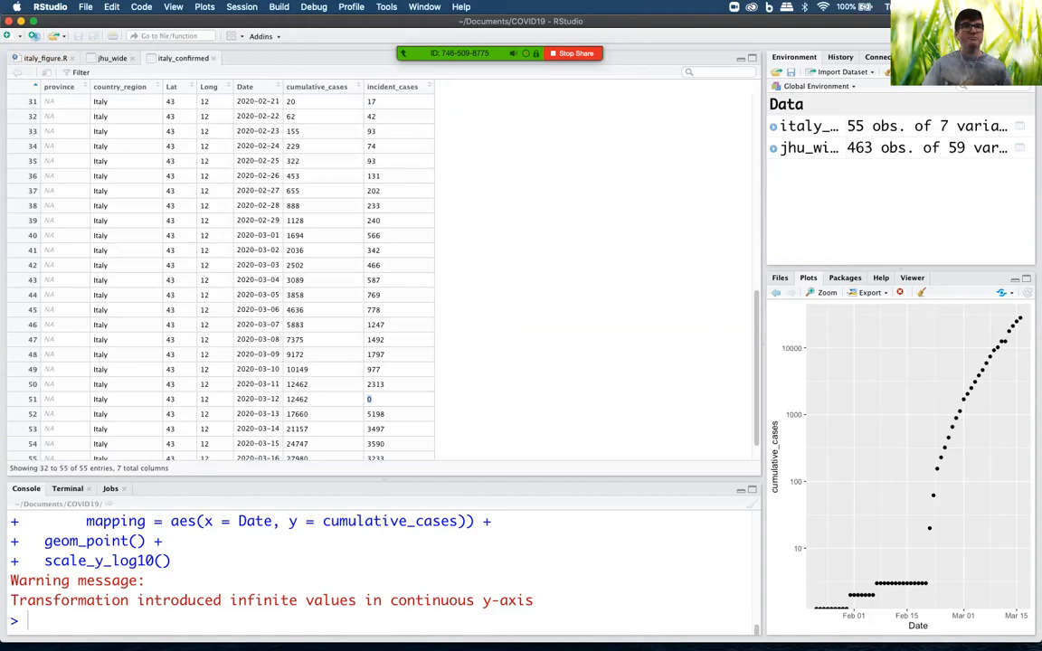
pyautogui.scroll(3)
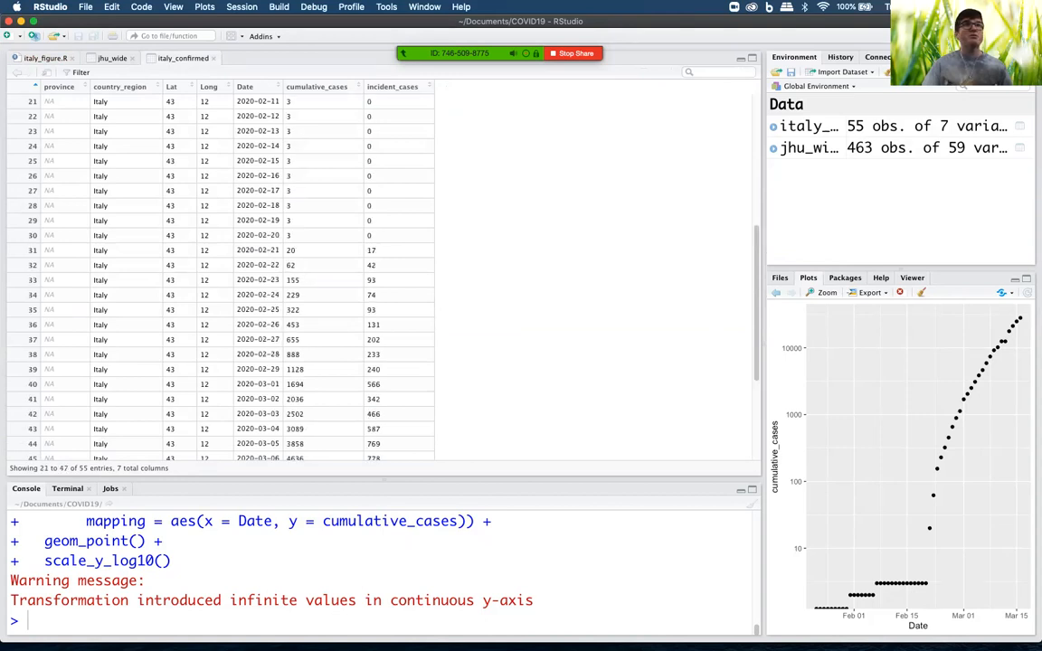
pyautogui.scroll(3)
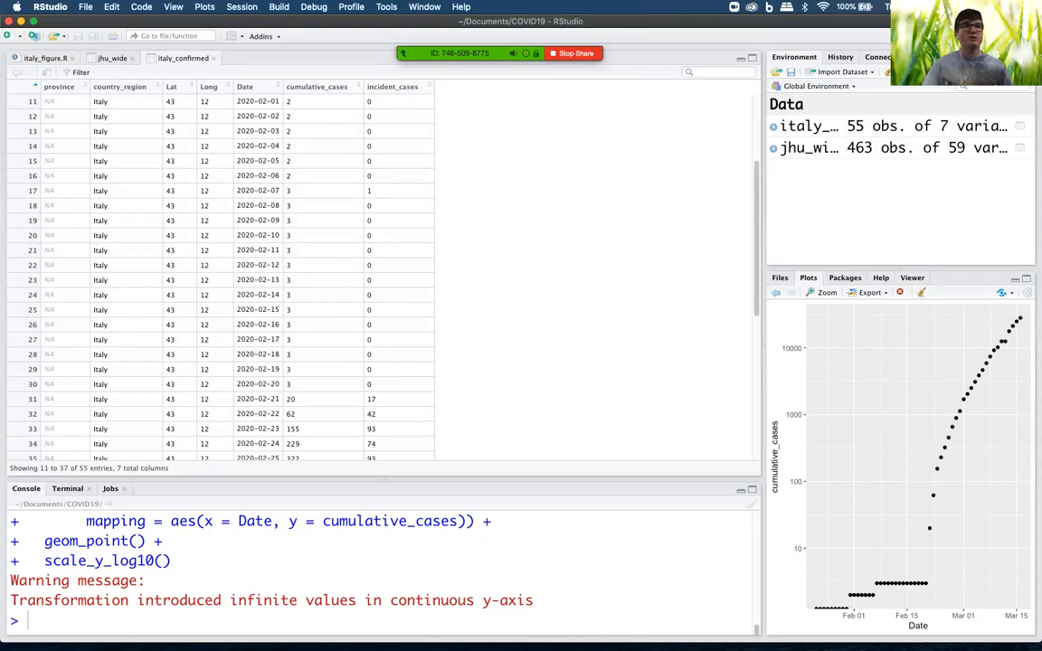
pyautogui.scroll(-3)
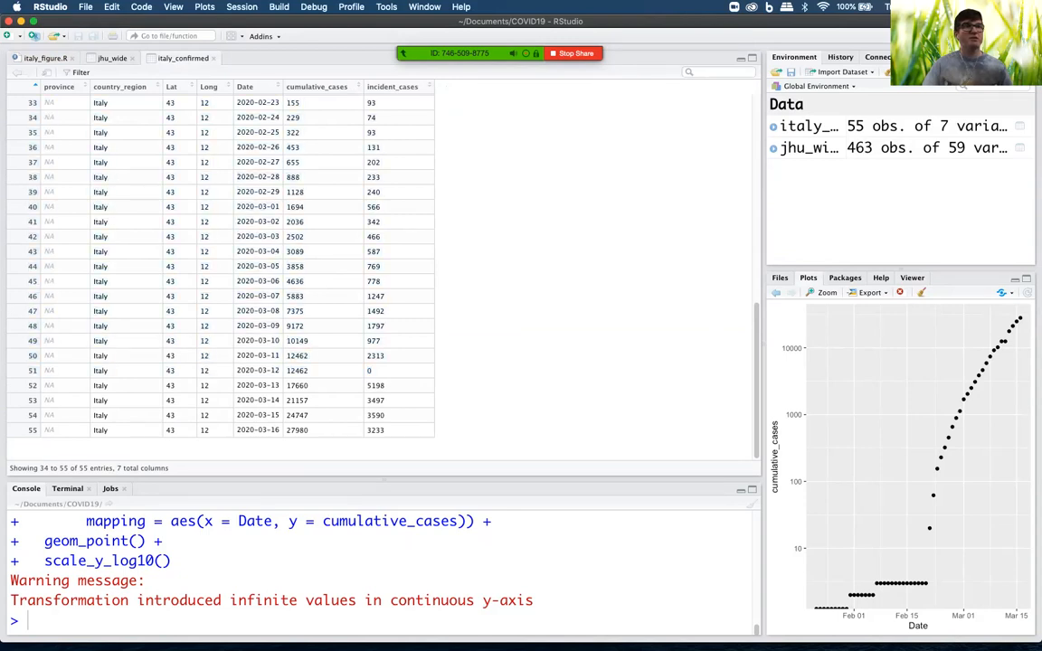
pyautogui.scroll(3)
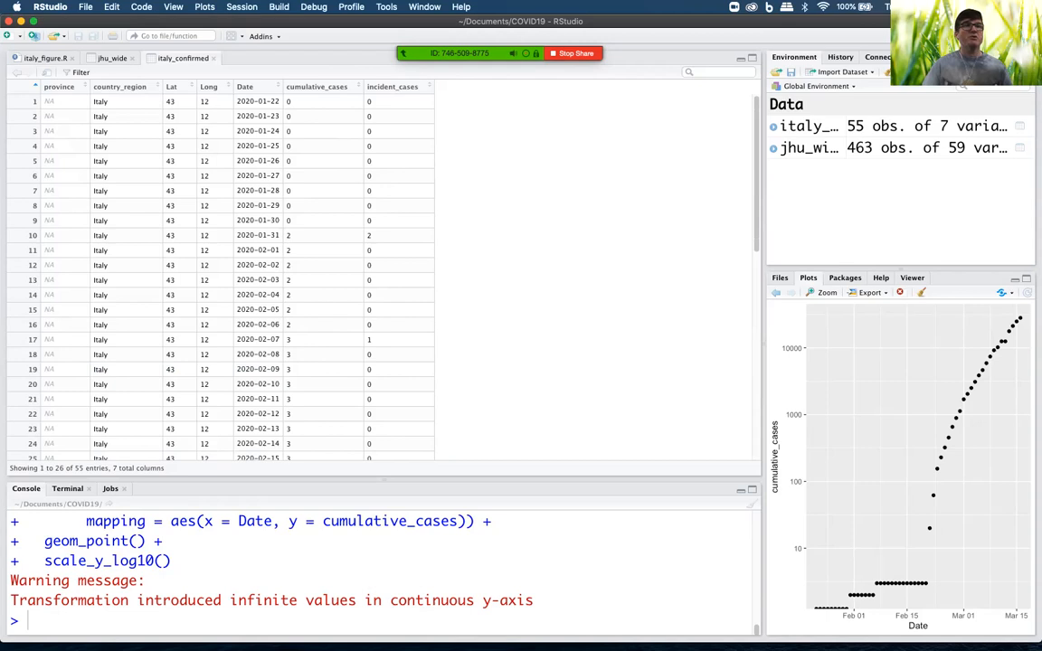
pyautogui.scroll(-3)
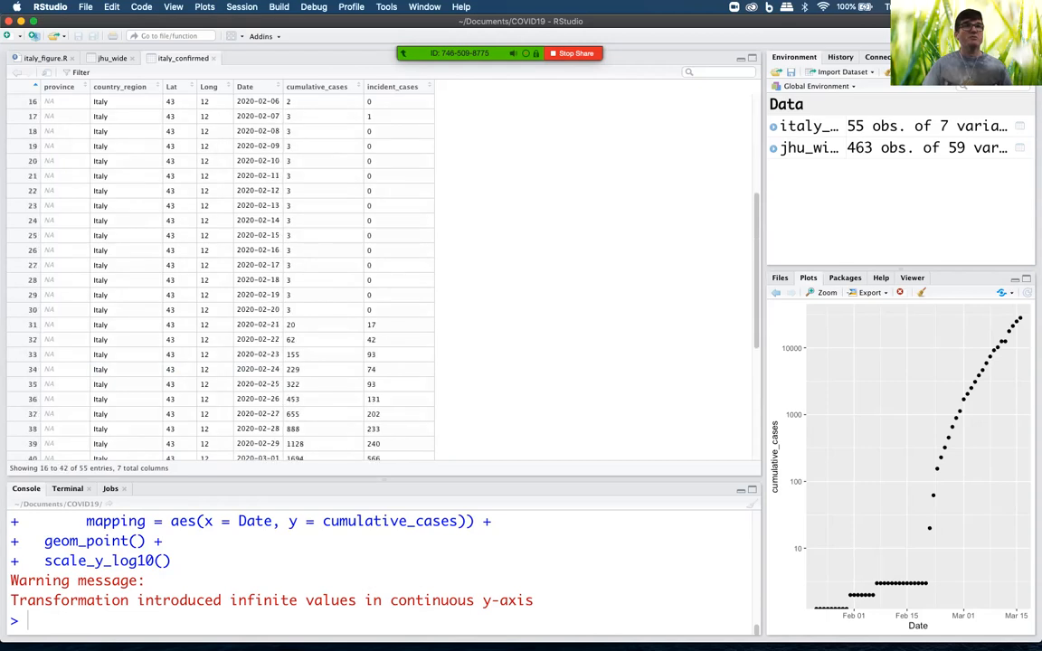
pyautogui.scroll(3)
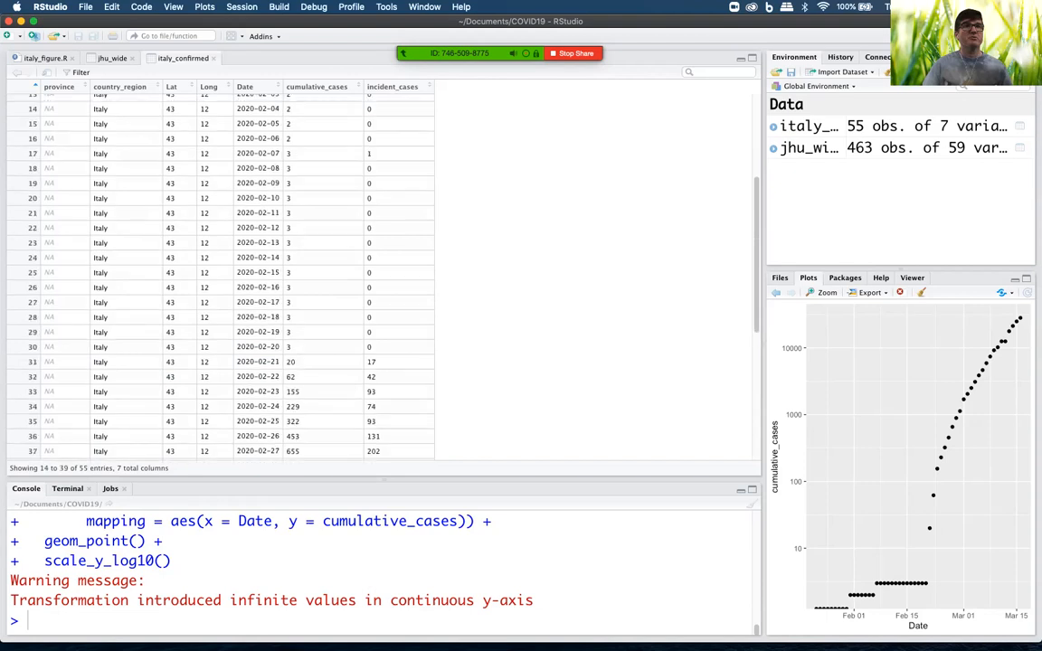
pyautogui.scroll(3)
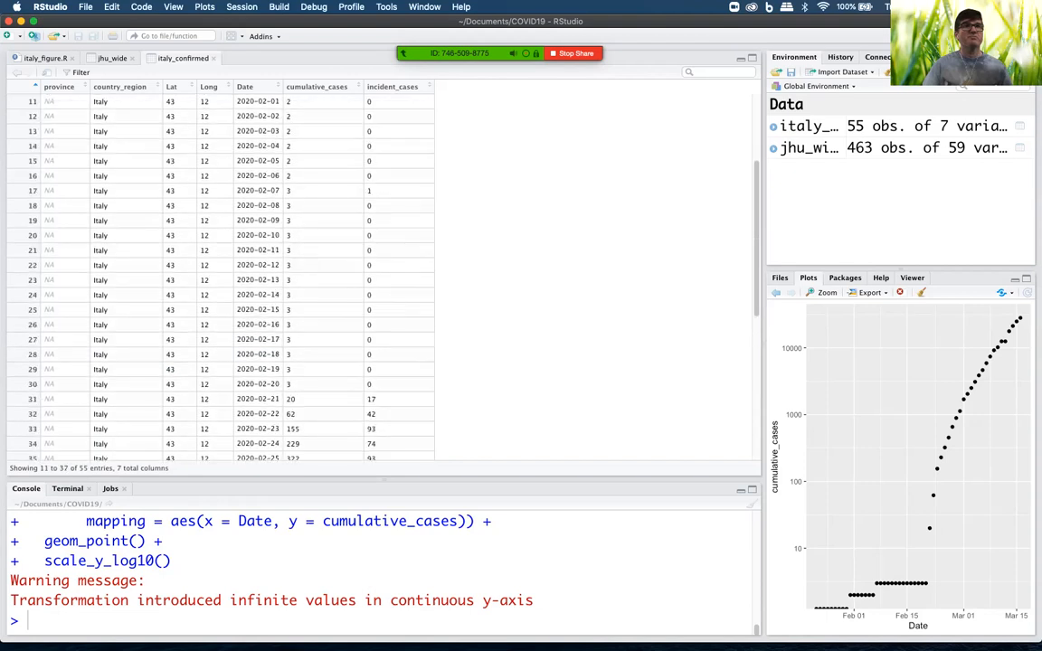
pyautogui.scroll(-3)
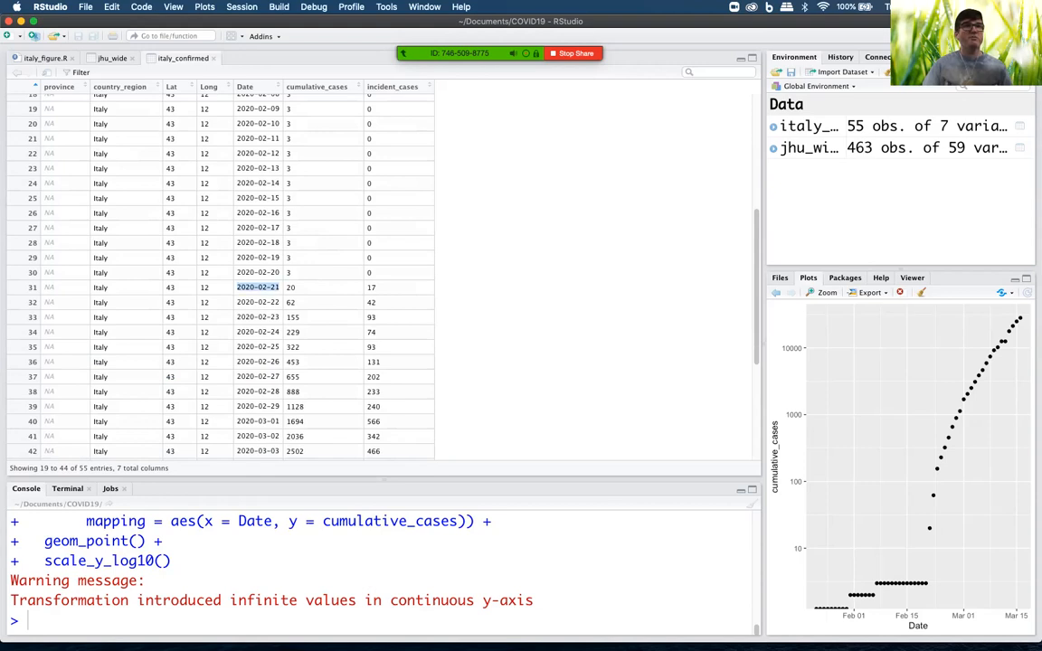
pyautogui.scroll(-3)
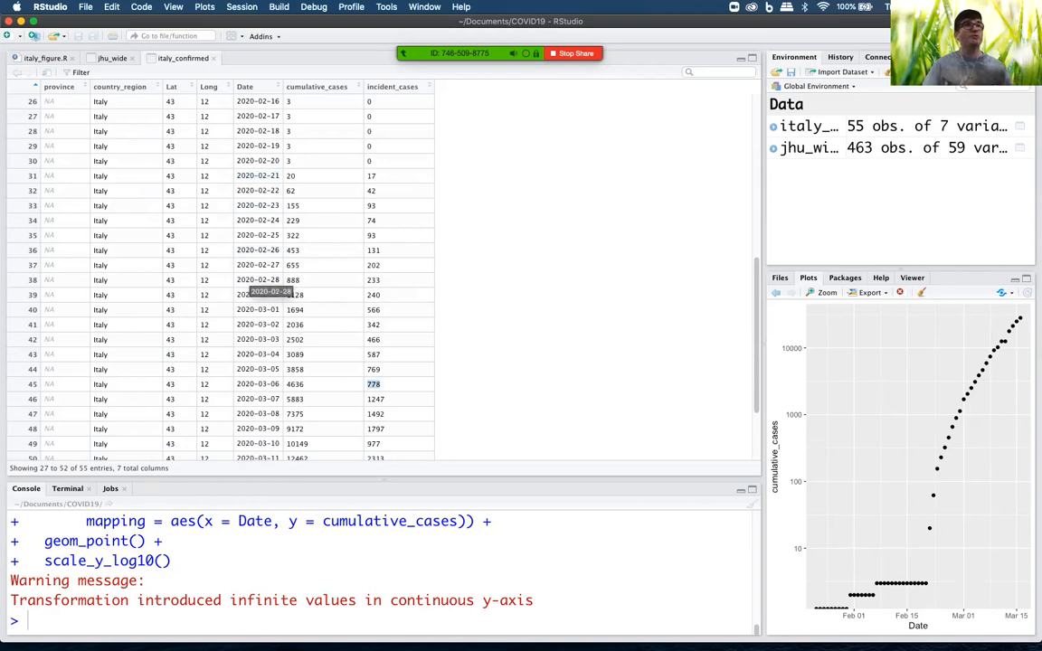
# In italy_figure.R, add filter(Date > "2020-02-21", incident_cases > 0) after the mutate step.
pyautogui.click(46, 58)
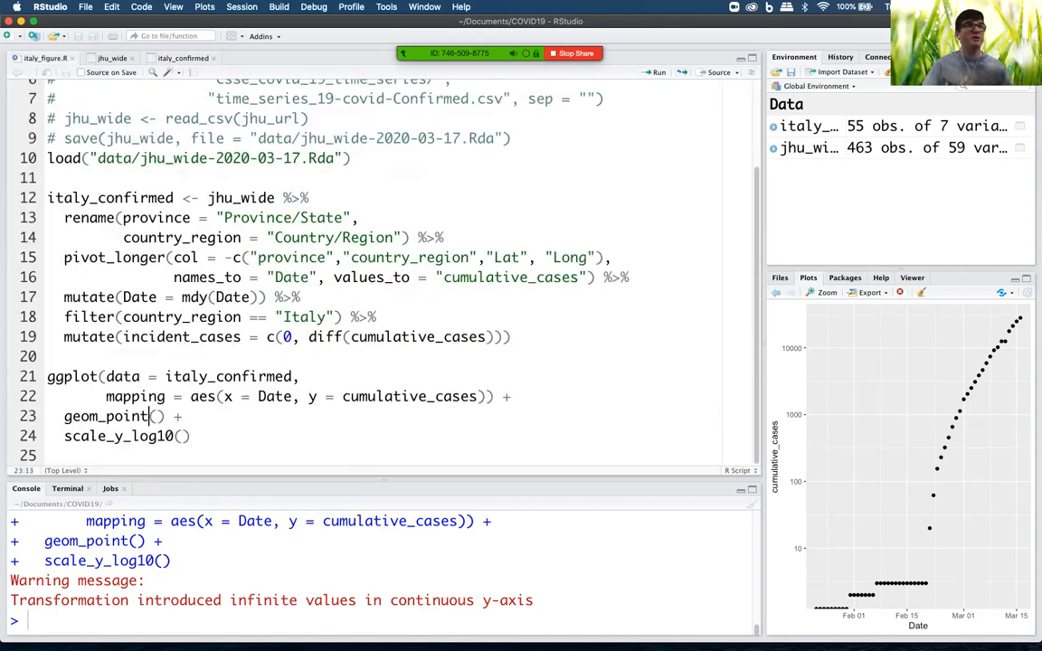
pyautogui.click(115, 197)
pyautogui.write(' %>%')
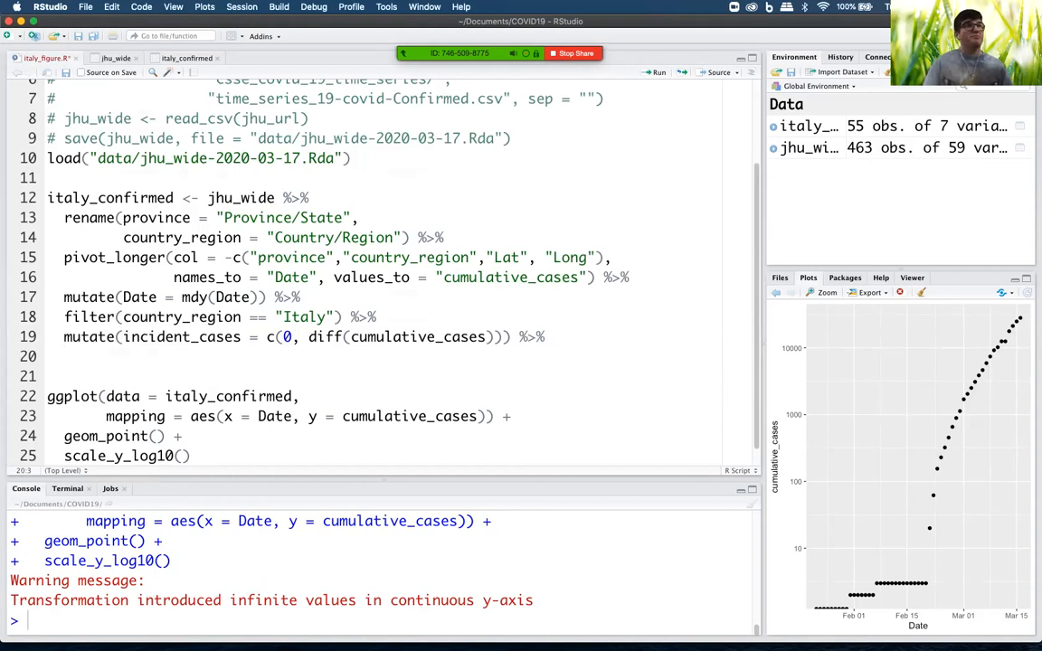
pyautogui.write('filter')
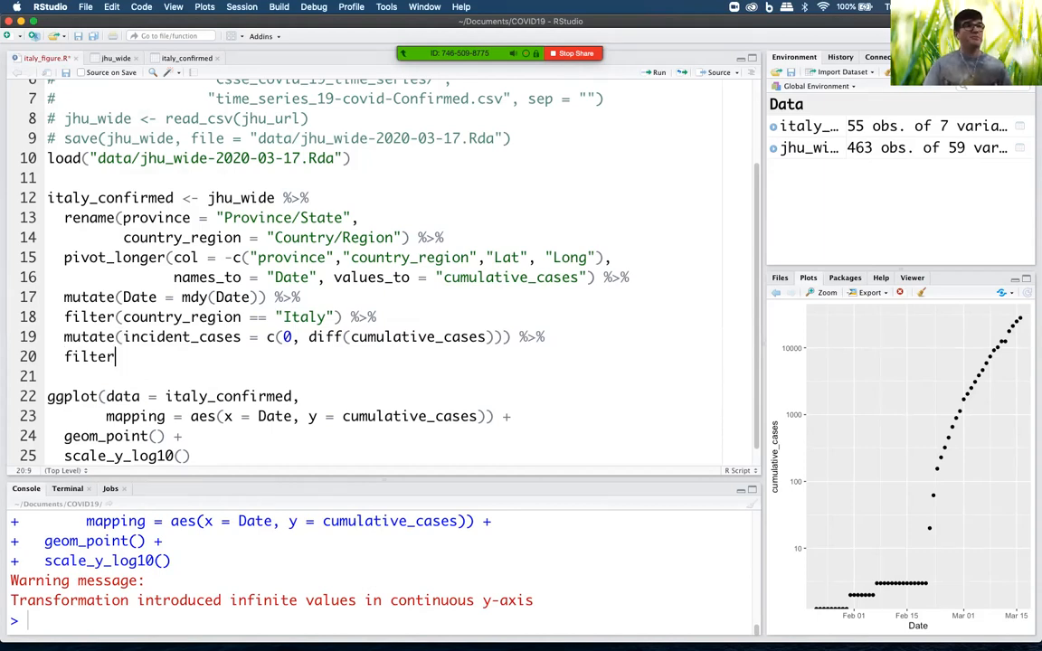
pyautogui.write('(')
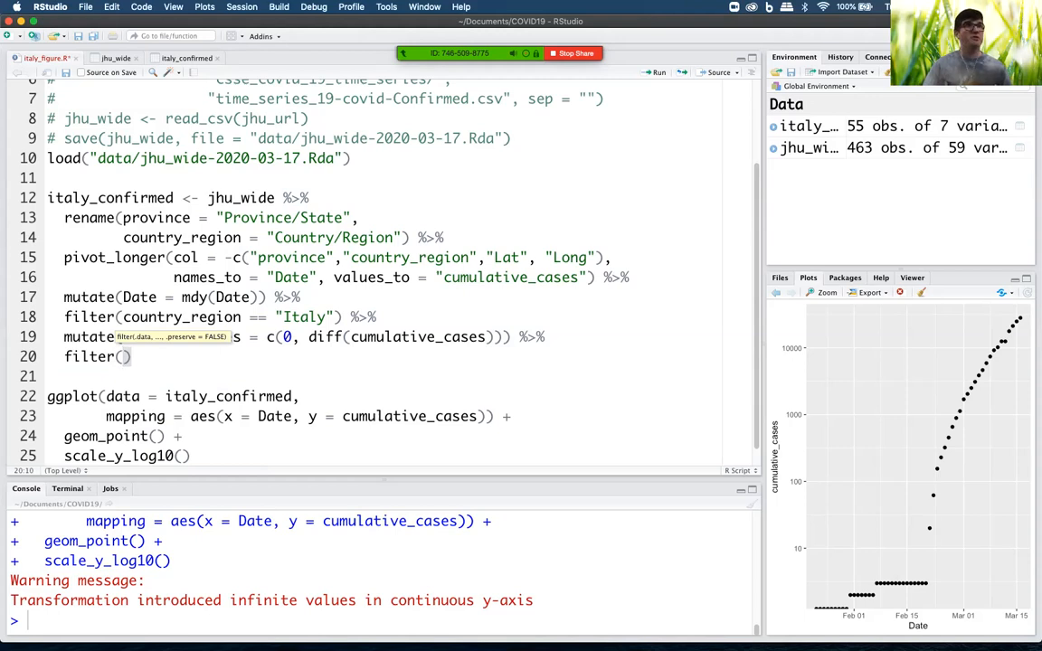
pyautogui.write('Date > "')
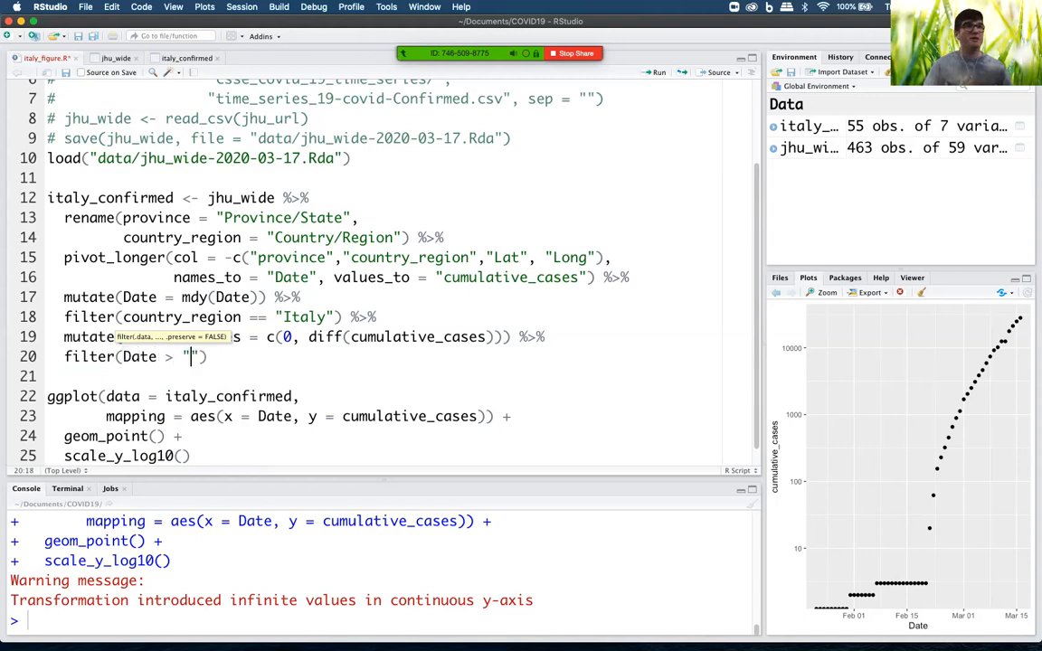
pyautogui.write('2020-0')
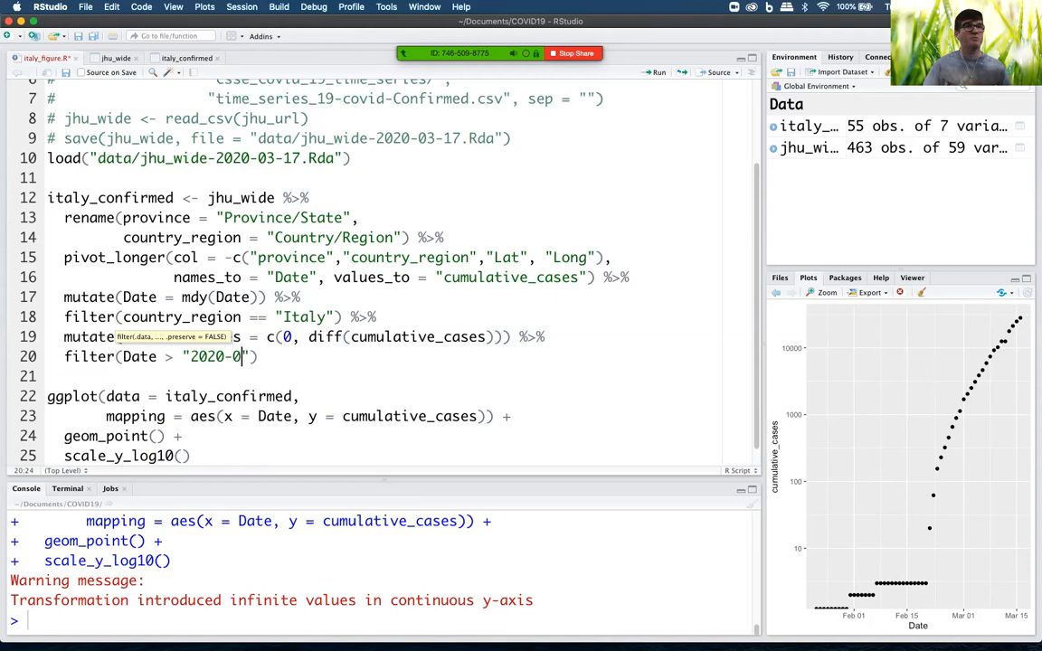
pyautogui.write('2-21')
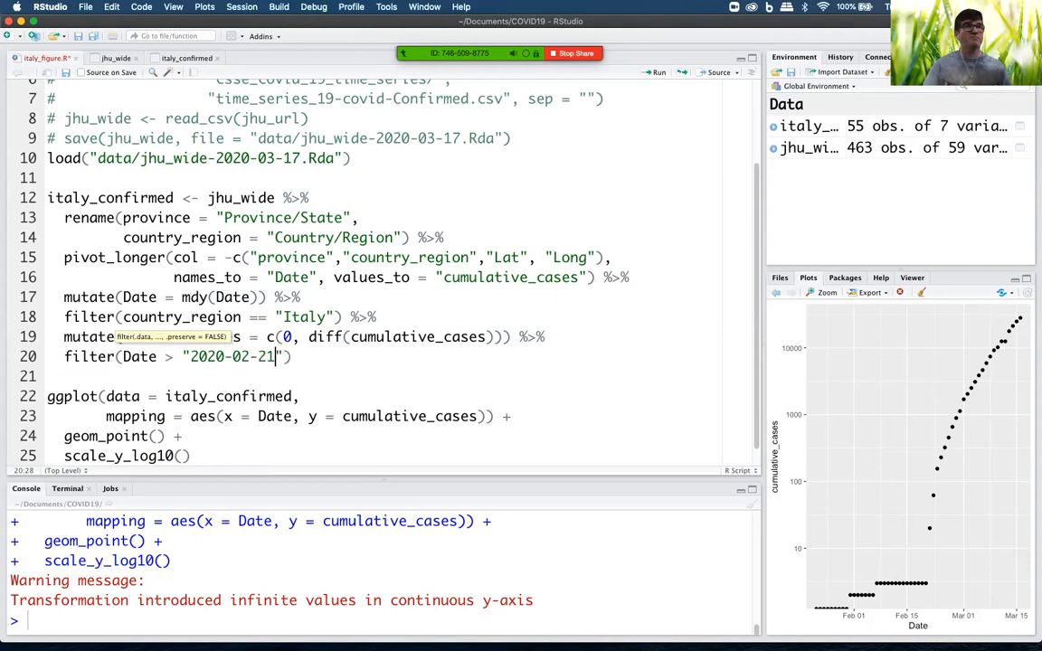
pyautogui.write(',')
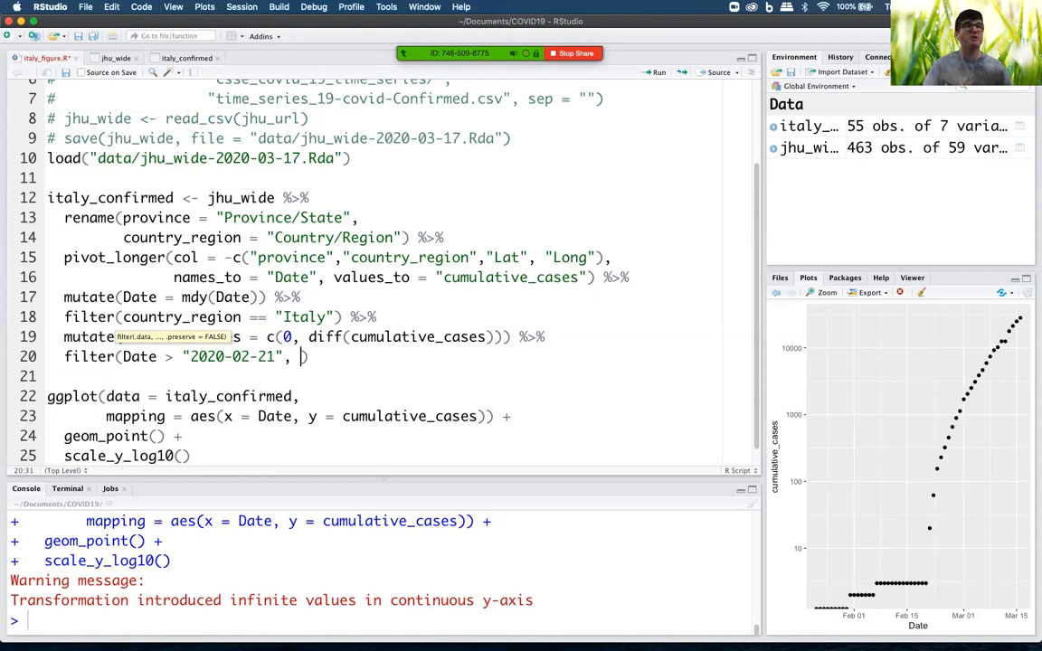
pyautogui.write('i')
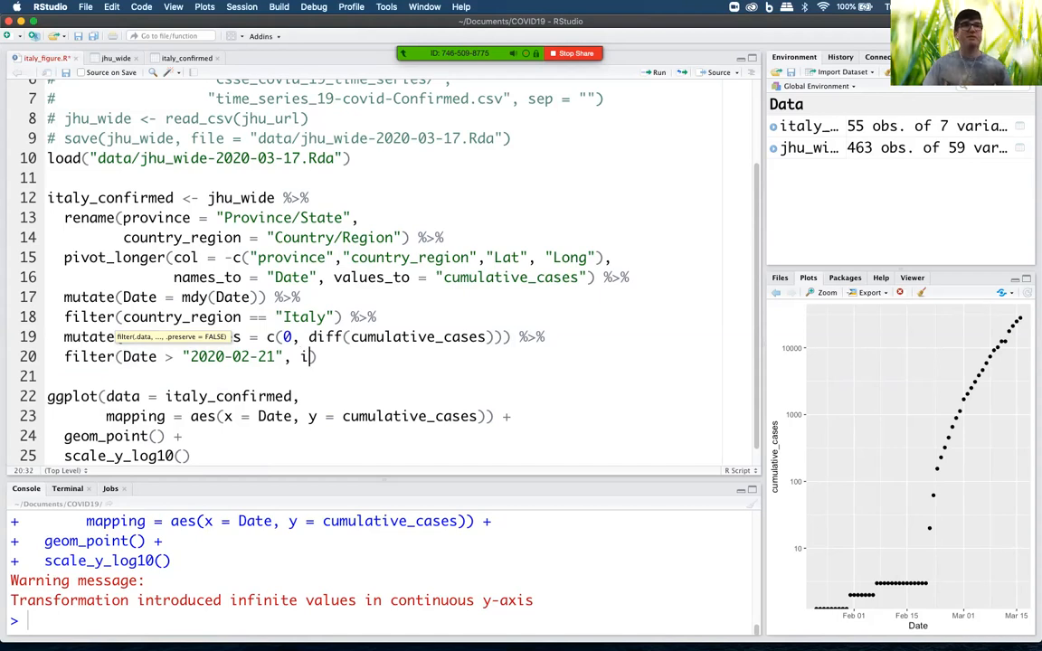
pyautogui.write('ncident_cases =')
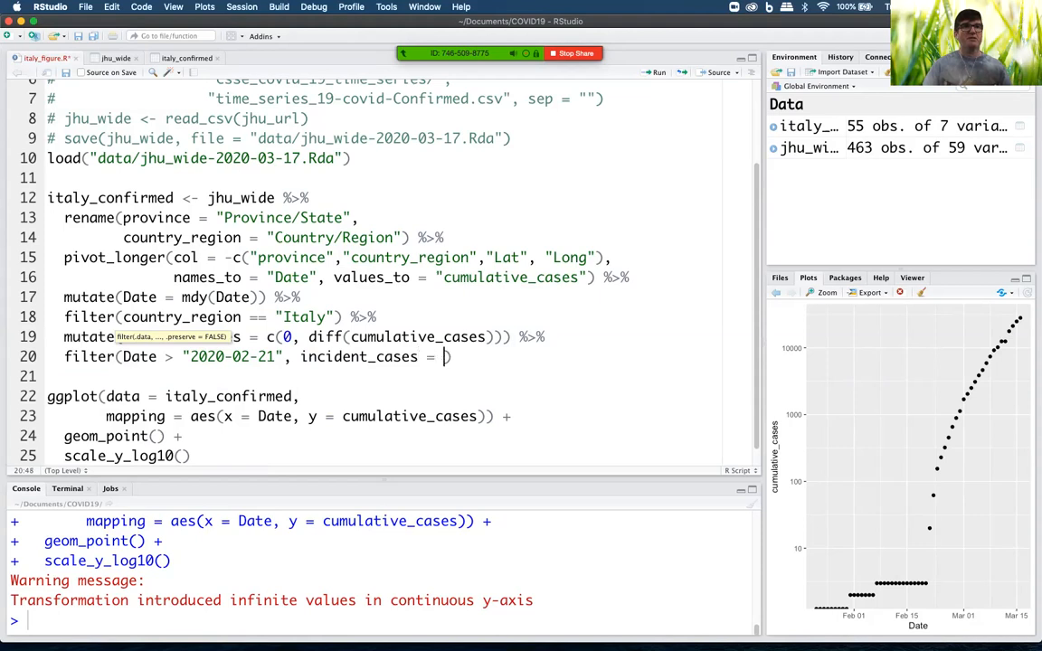
pyautogui.write('>')
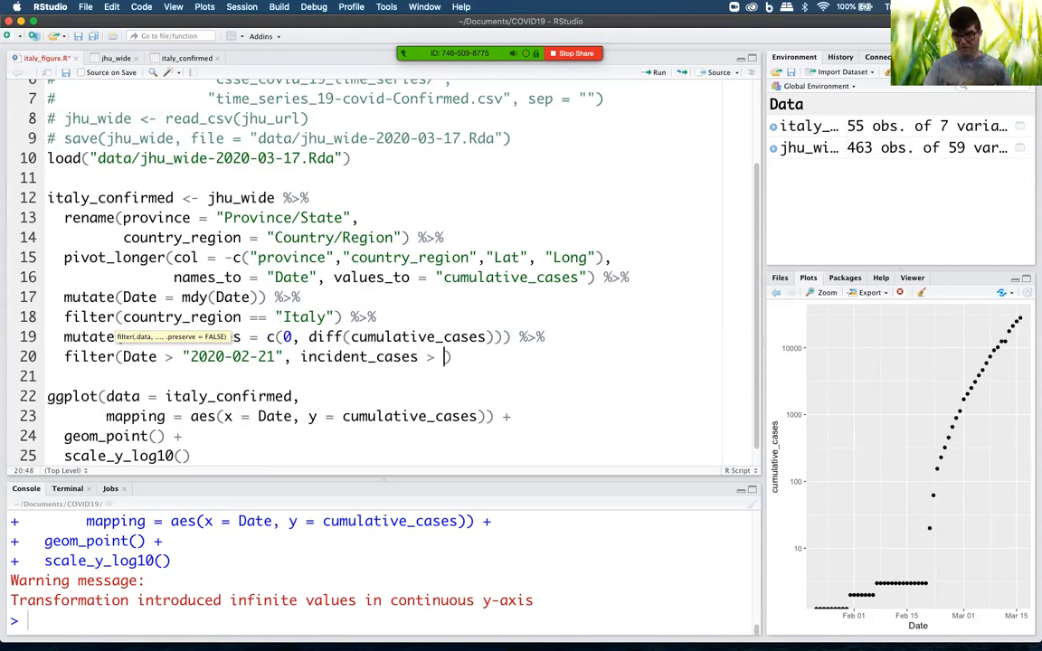
pyautogui.write('0')
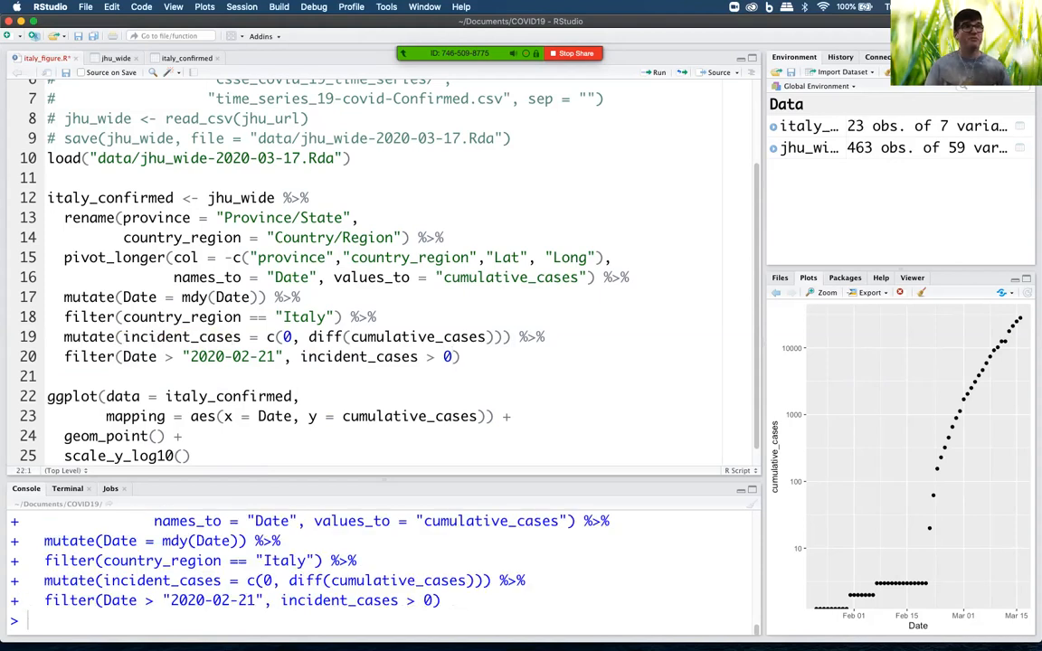
# Rerun the ggplot code to plot the 23 filtered days on the log scale.
pyautogui.click(658, 72)
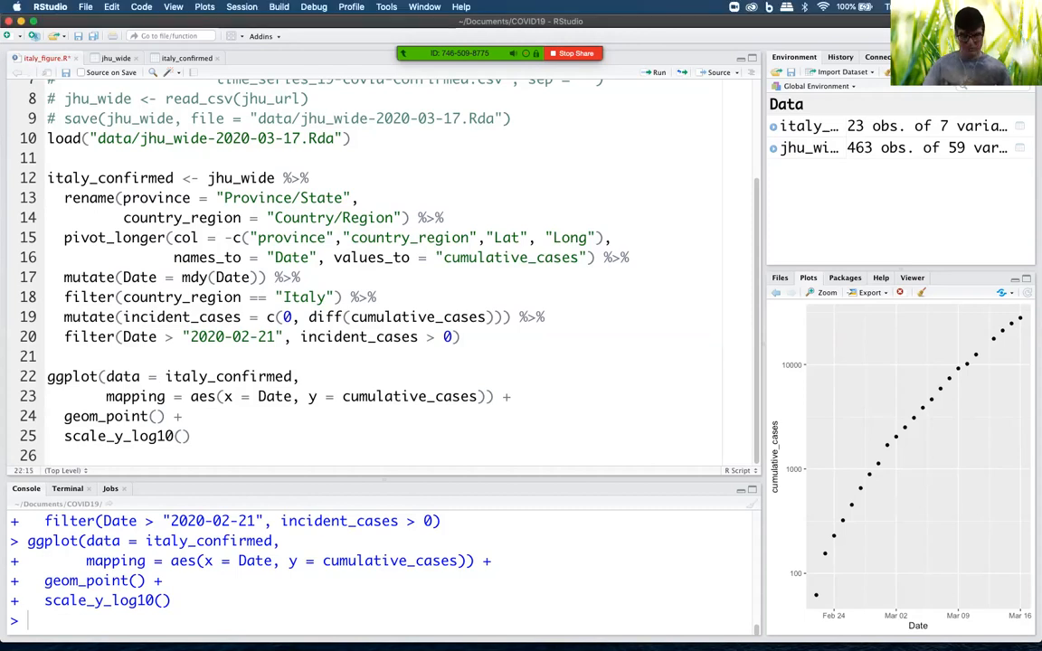
# Wrap the ggplot data as filter(italy_confirmed, Date <= "2020-02-05") and run the plot.
pyautogui.write('filter(')
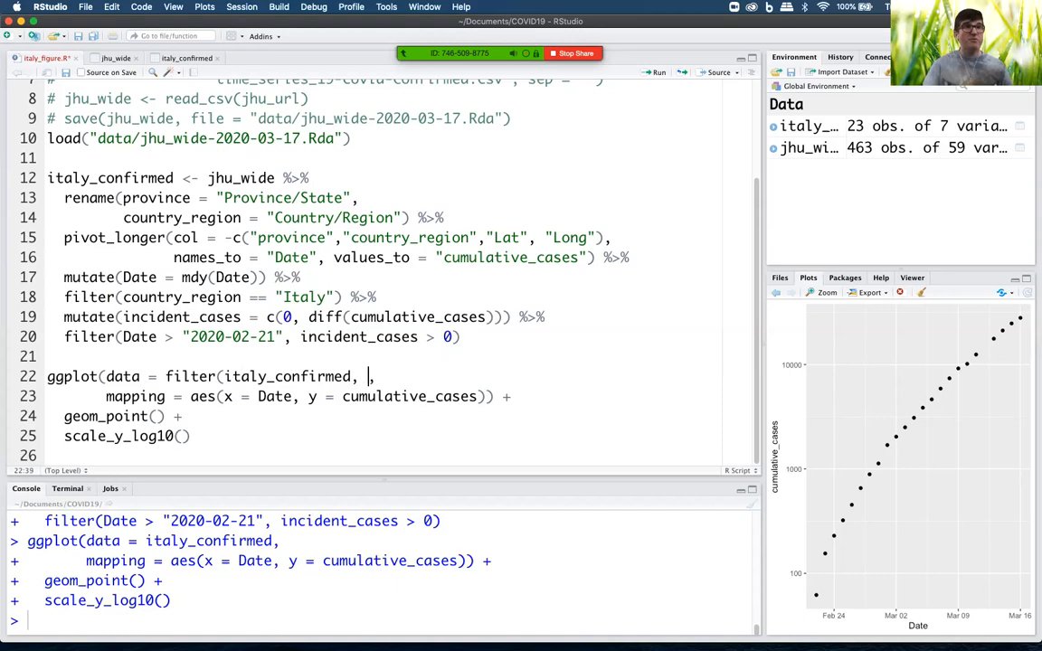
pyautogui.write('Date <=')
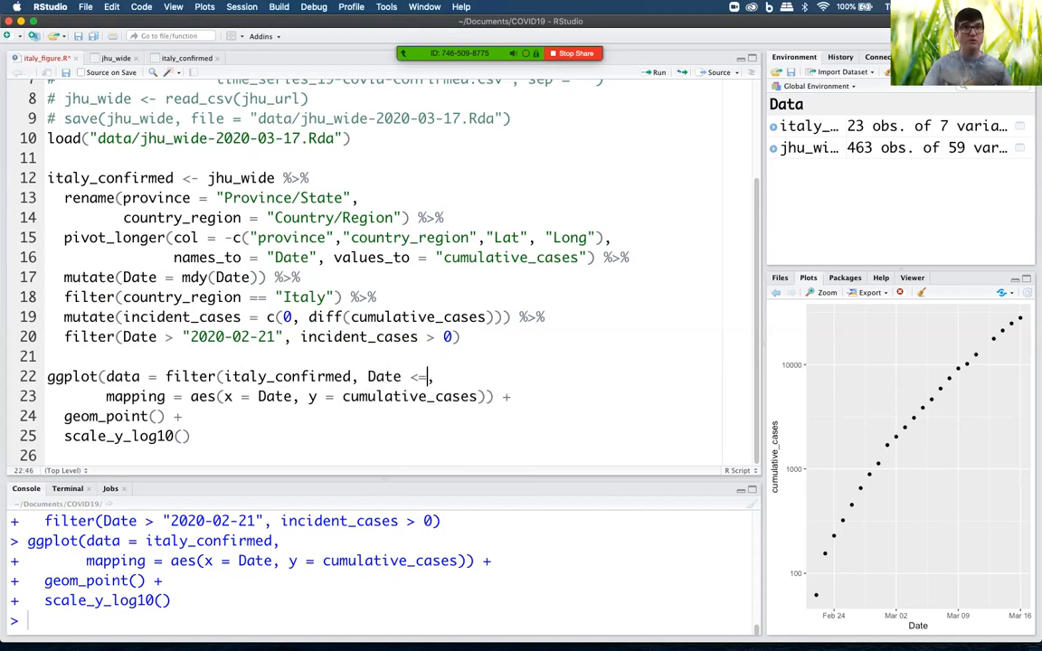
pyautogui.write('"')
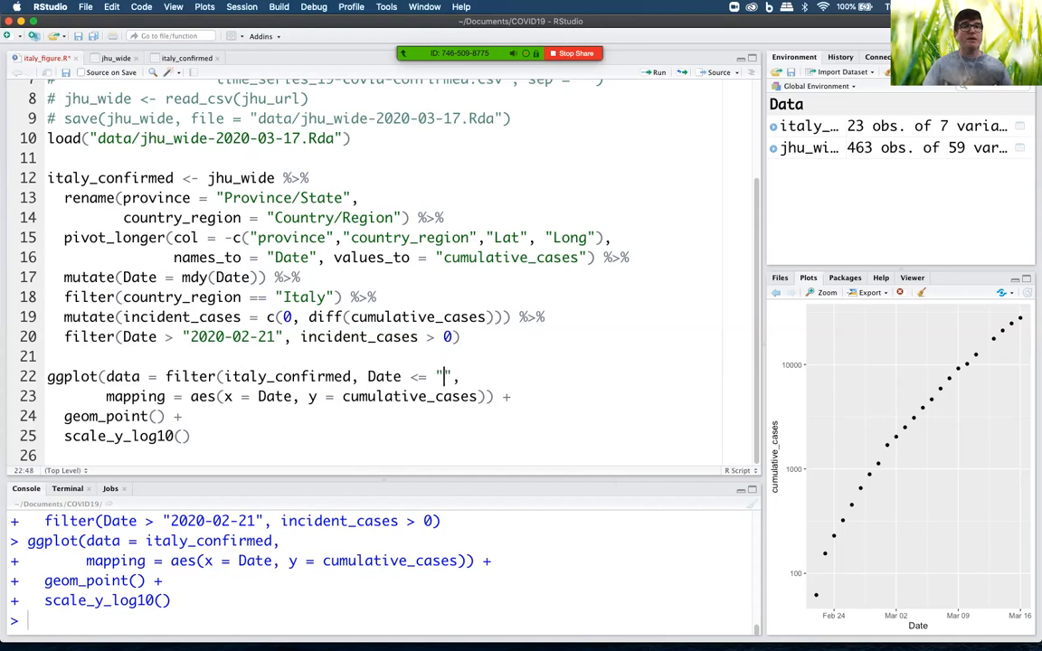
pyautogui.write('2020')
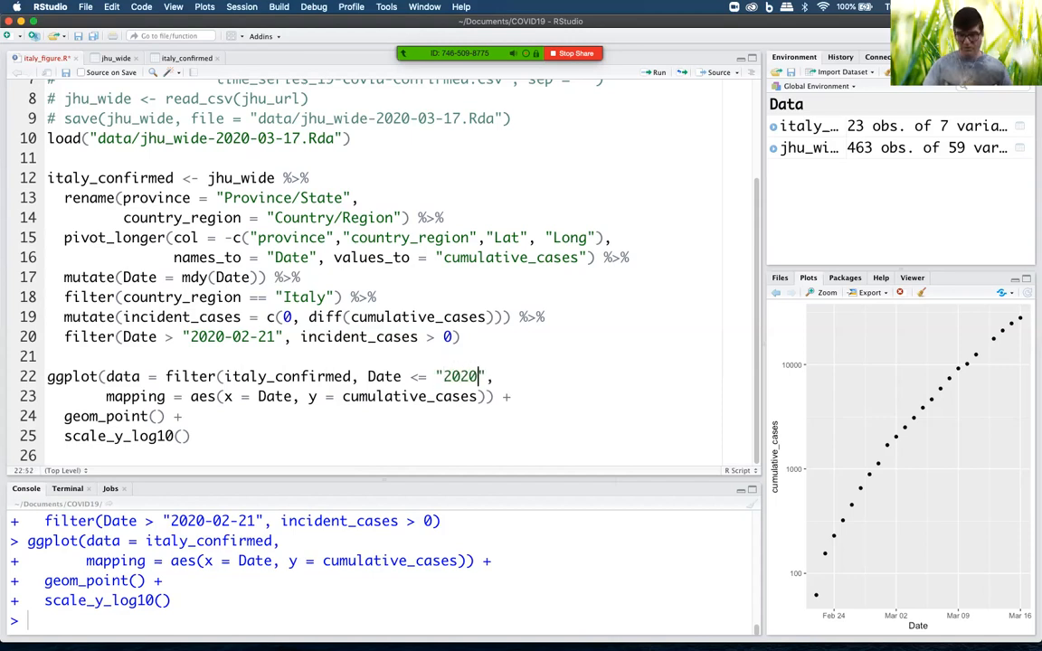
pyautogui.write('-02-')
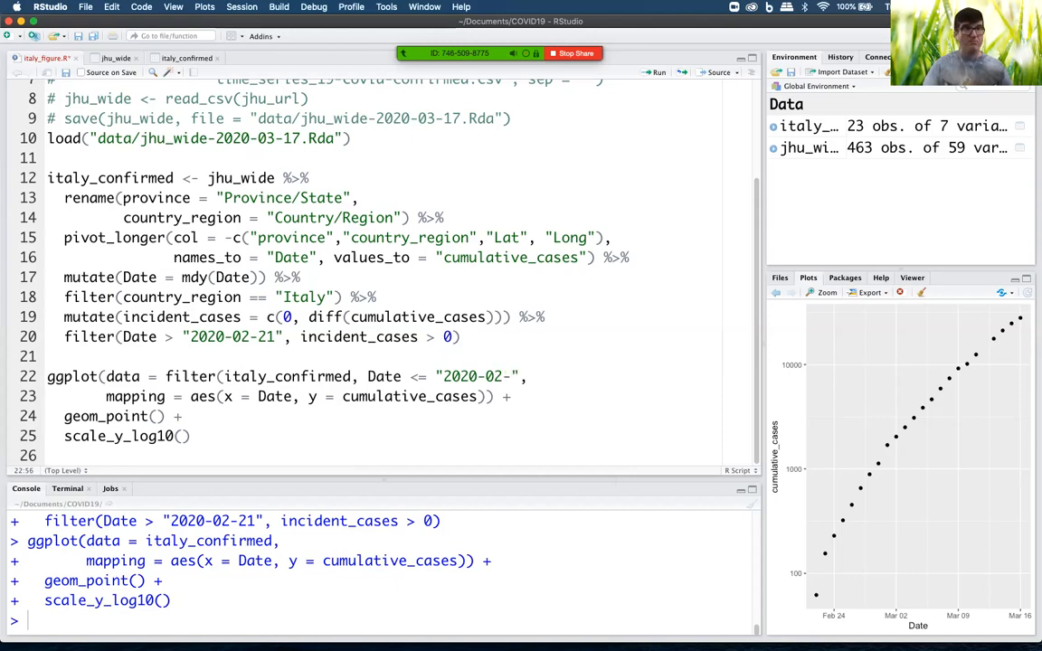
pyautogui.write('05')
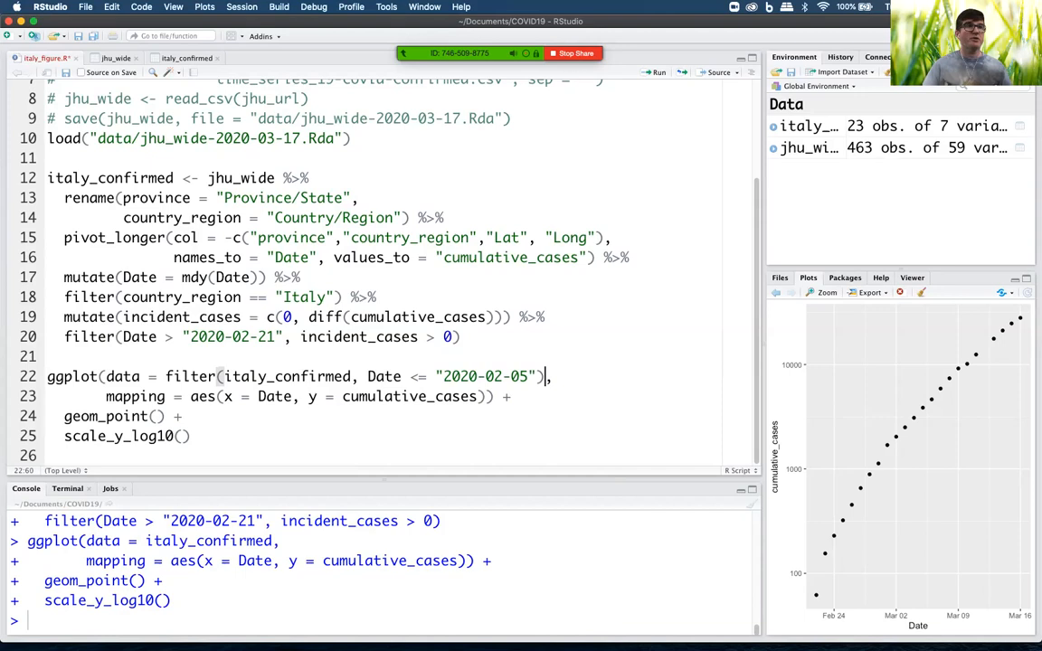
pyautogui.click(367, 376)
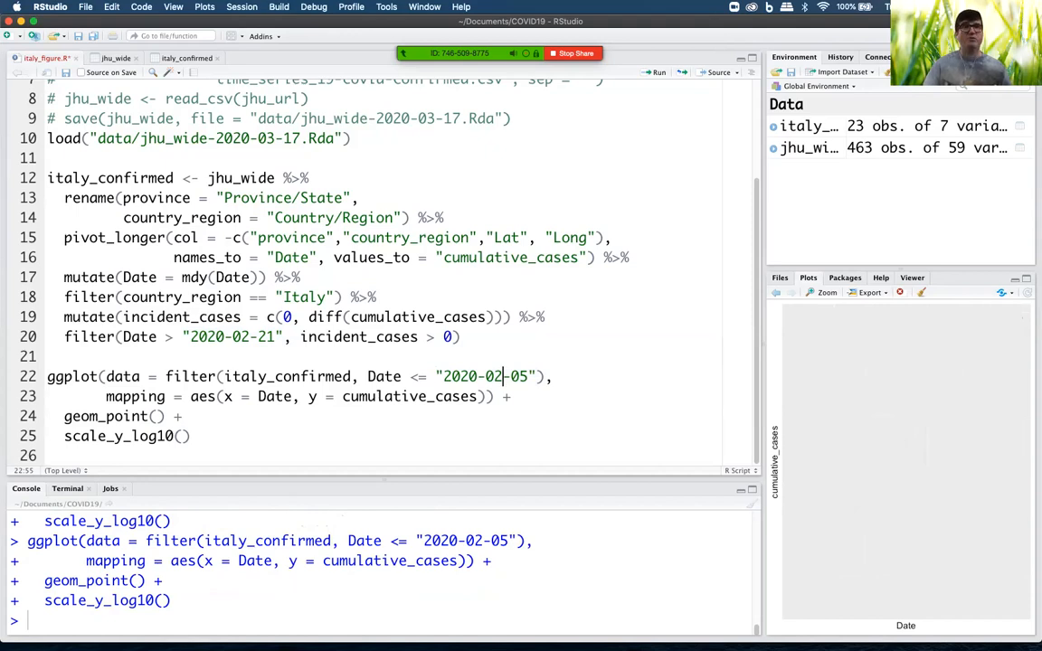
# Change the plot's date cutoff from 2020-02-05 to 2020-03-05.
pyautogui.write('3')
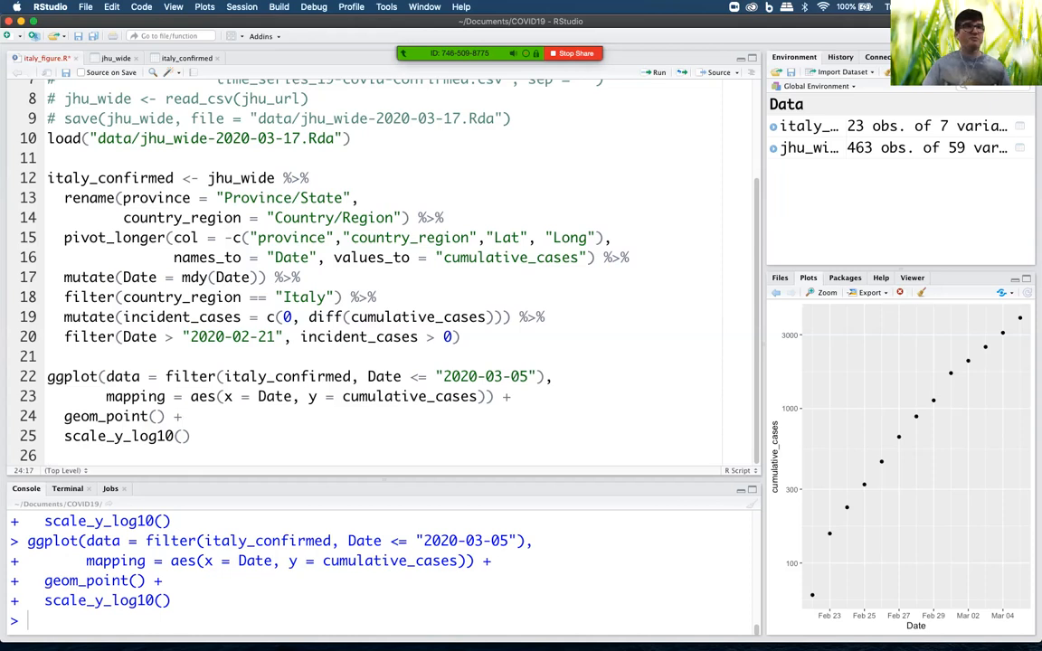
# Add a geom_smooth(method = "lm") layer after scale_y_log10() and rerun the plot.
pyautogui.write('+')
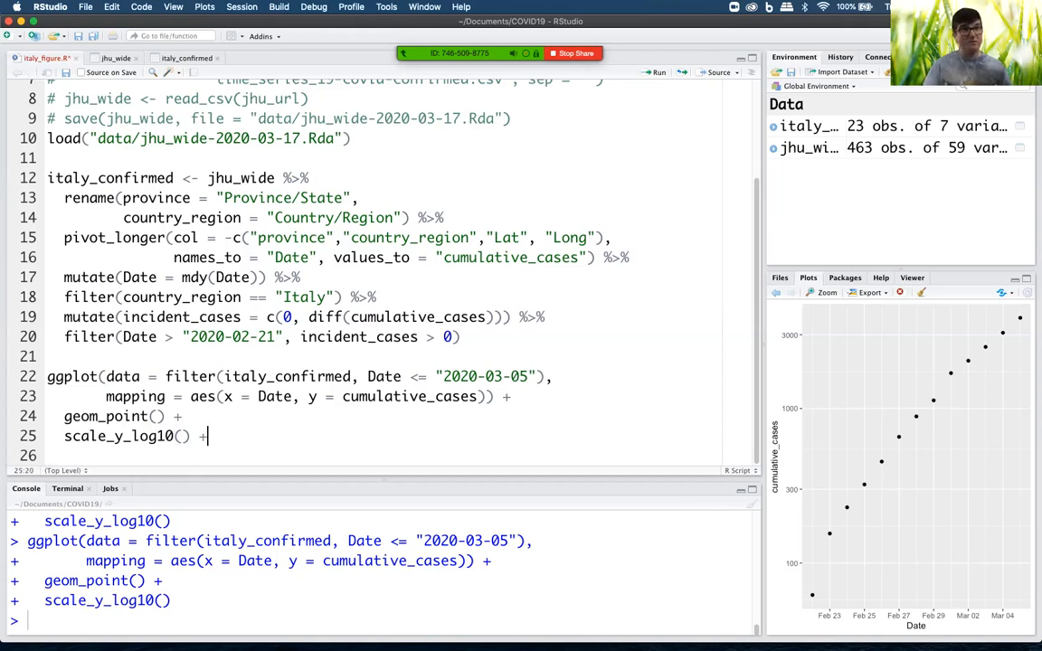
pyautogui.press('Return')
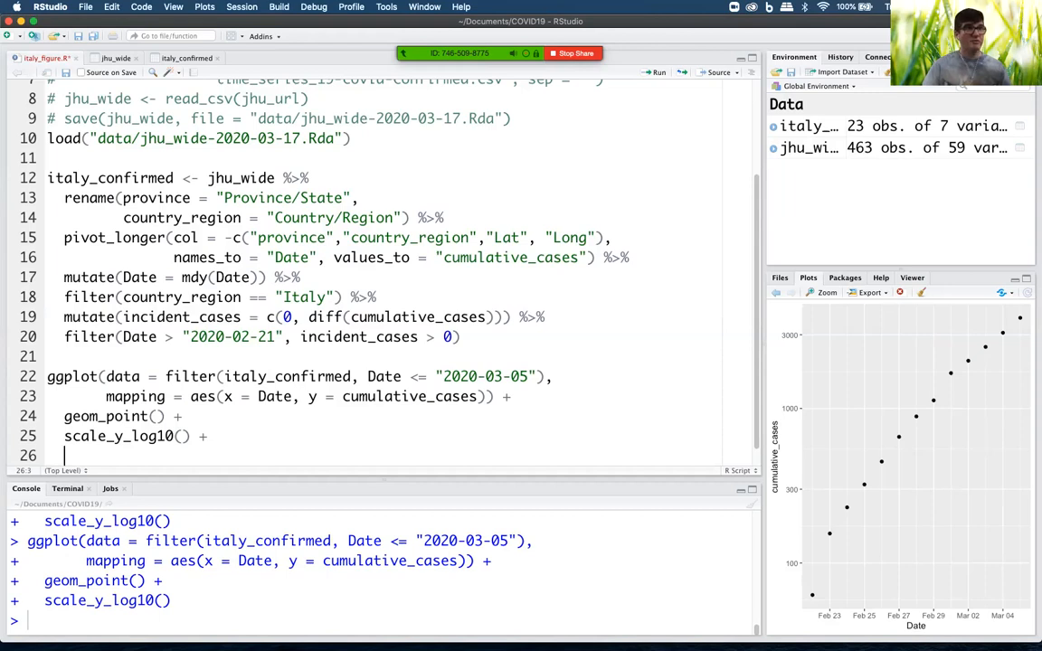
pyautogui.write('geom_smooth(')
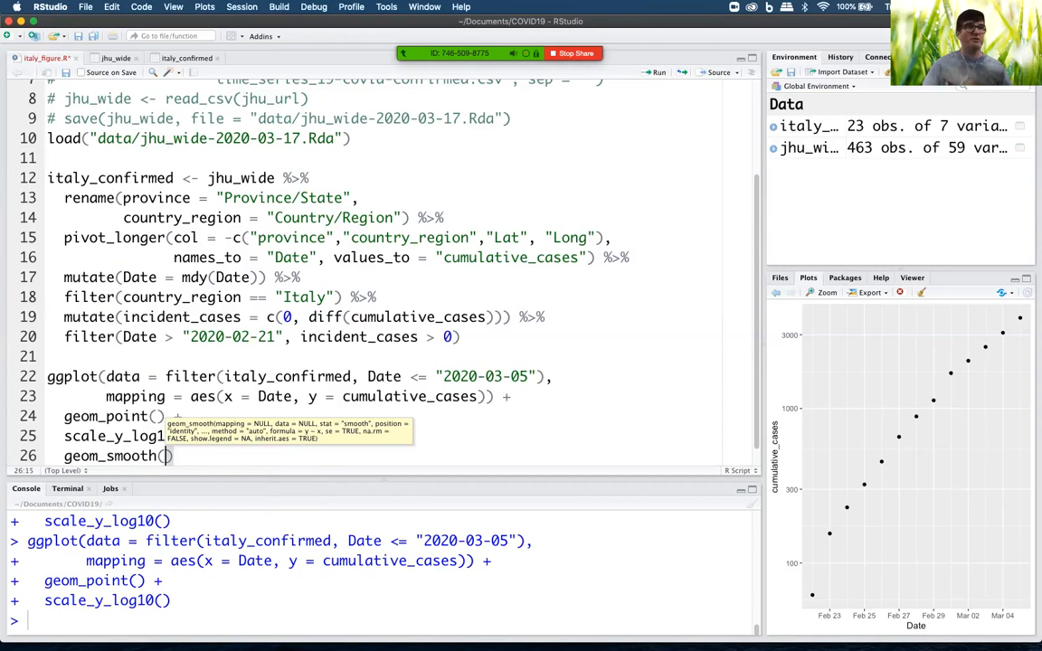
pyautogui.write('method = "')
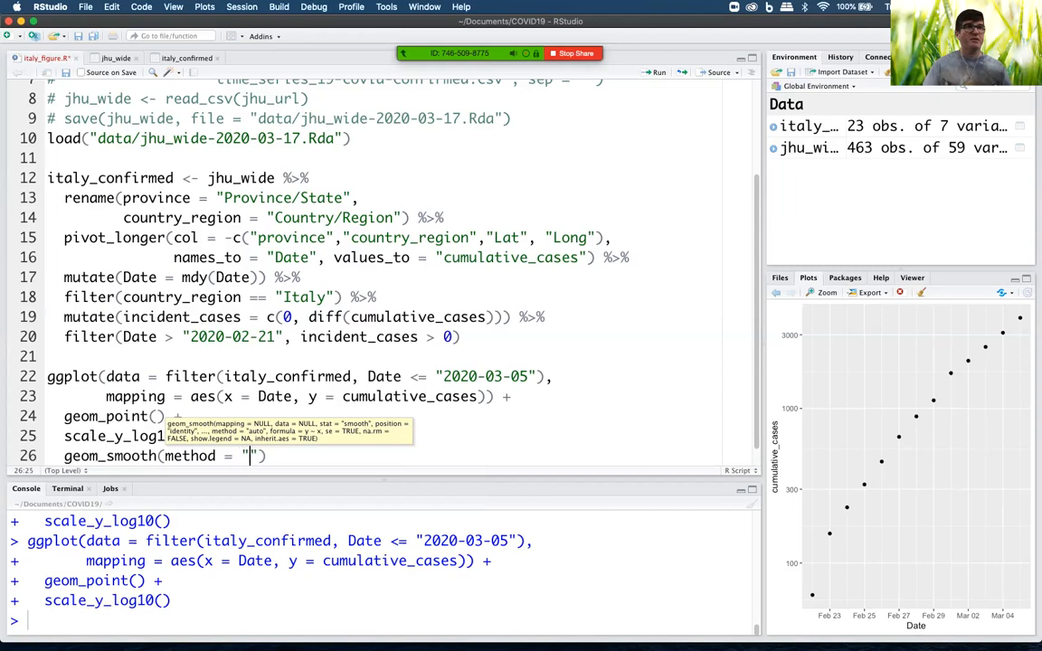
pyautogui.write('lm')
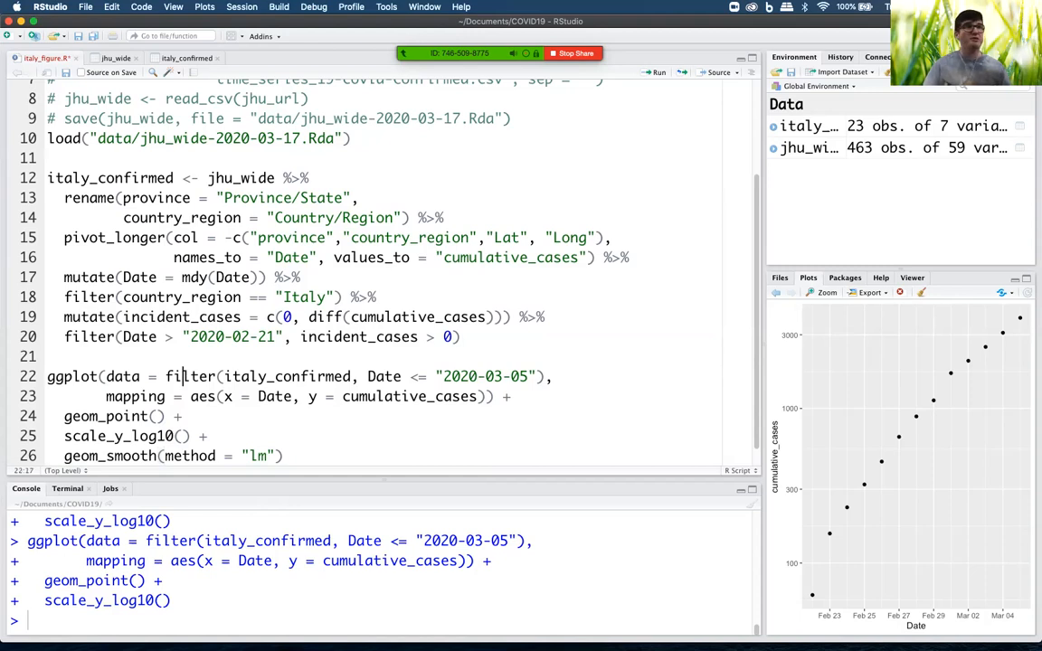
pyautogui.click(658, 71)
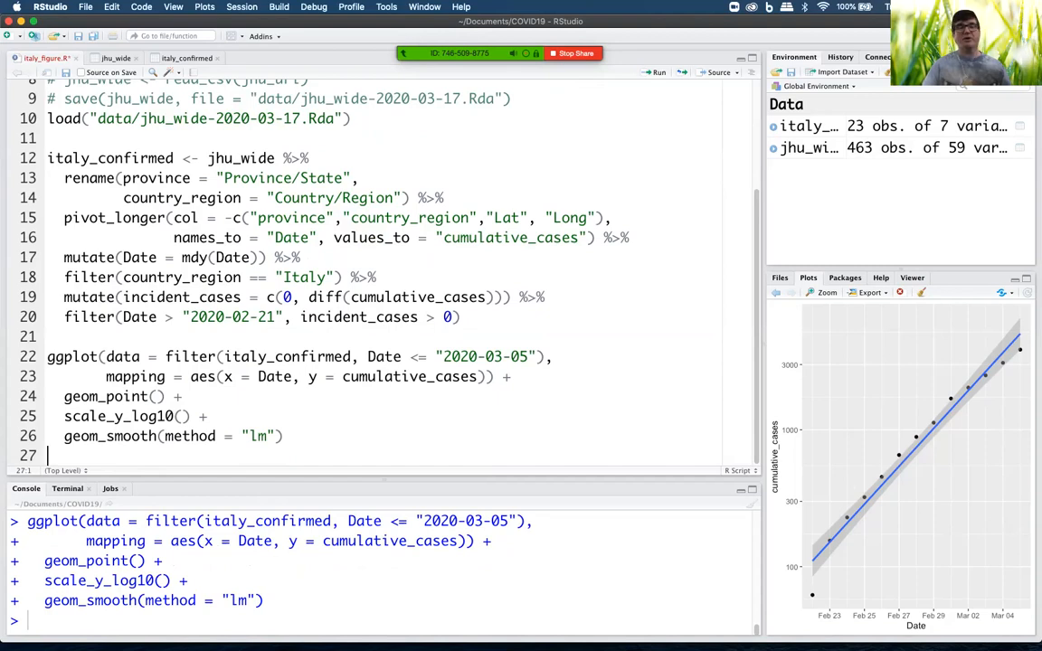
# Save italy_figure.R with the linear fit plotting code.
pyautogui.click(232, 435)
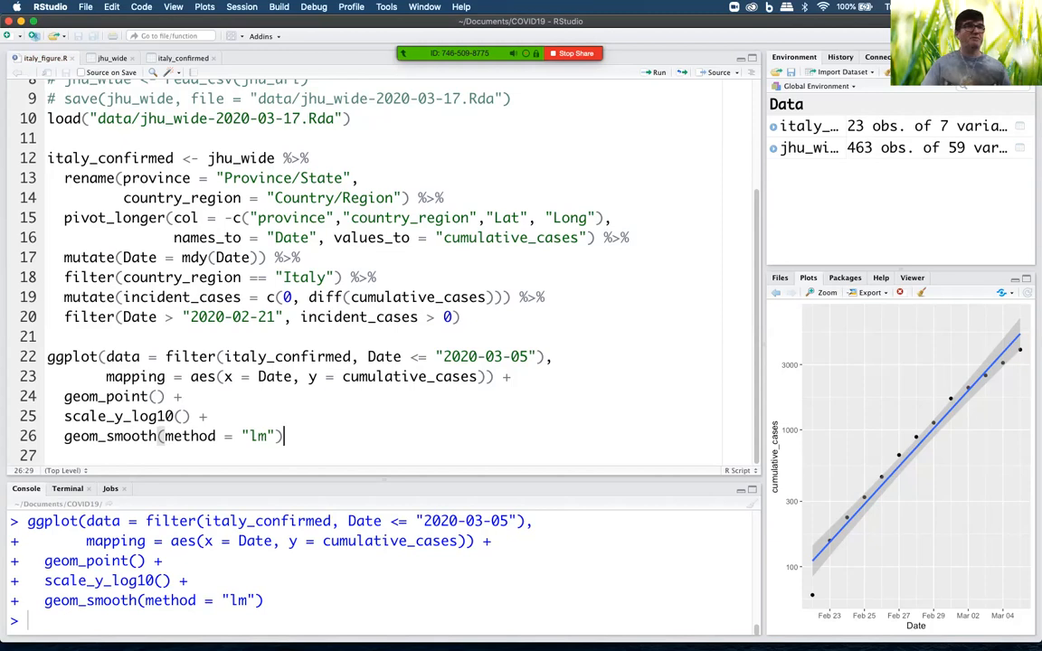
pyautogui.click(47, 356)
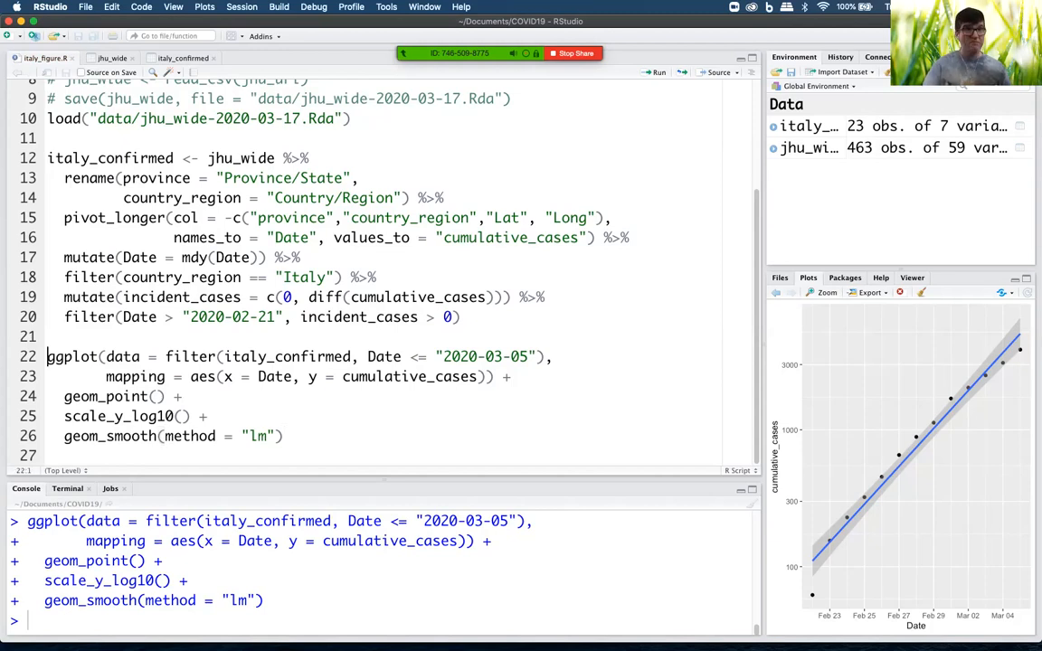